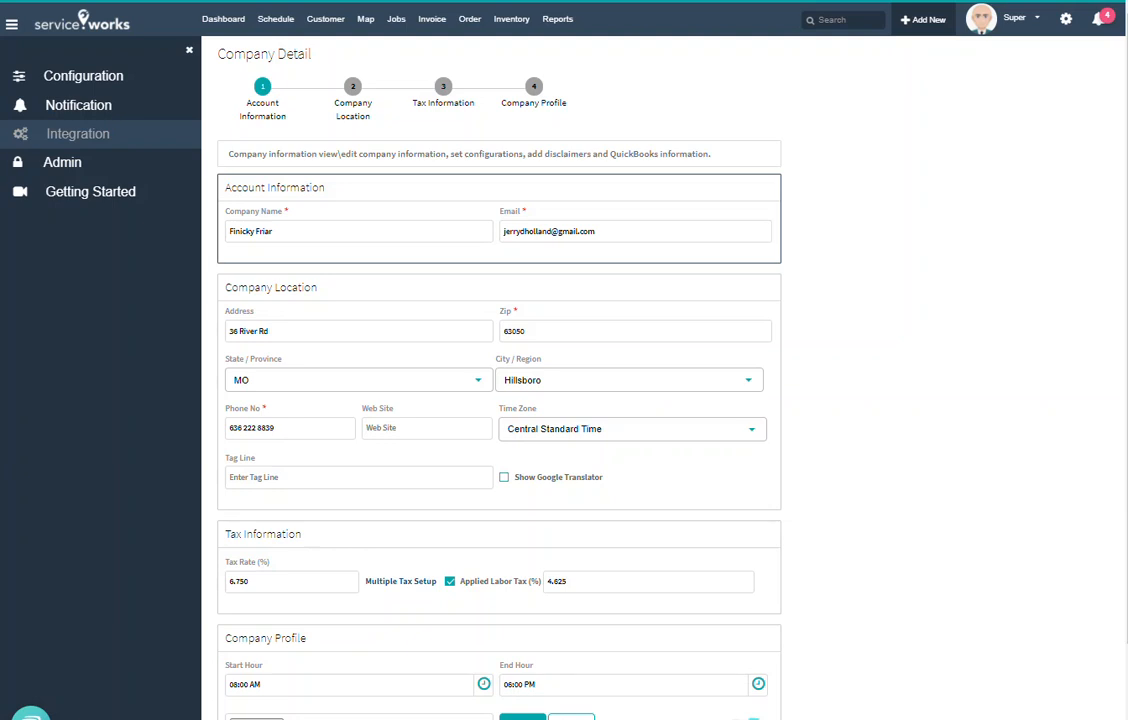
pyautogui.moveTo(1064, 18)
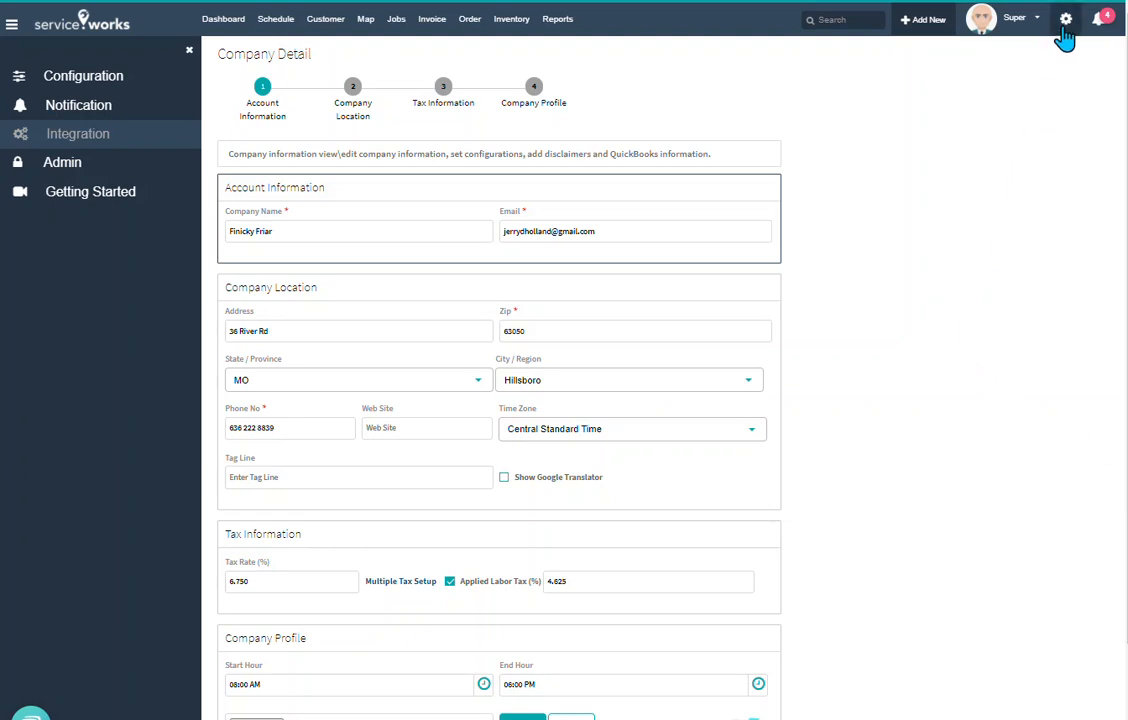
pyautogui.moveTo(88, 310)
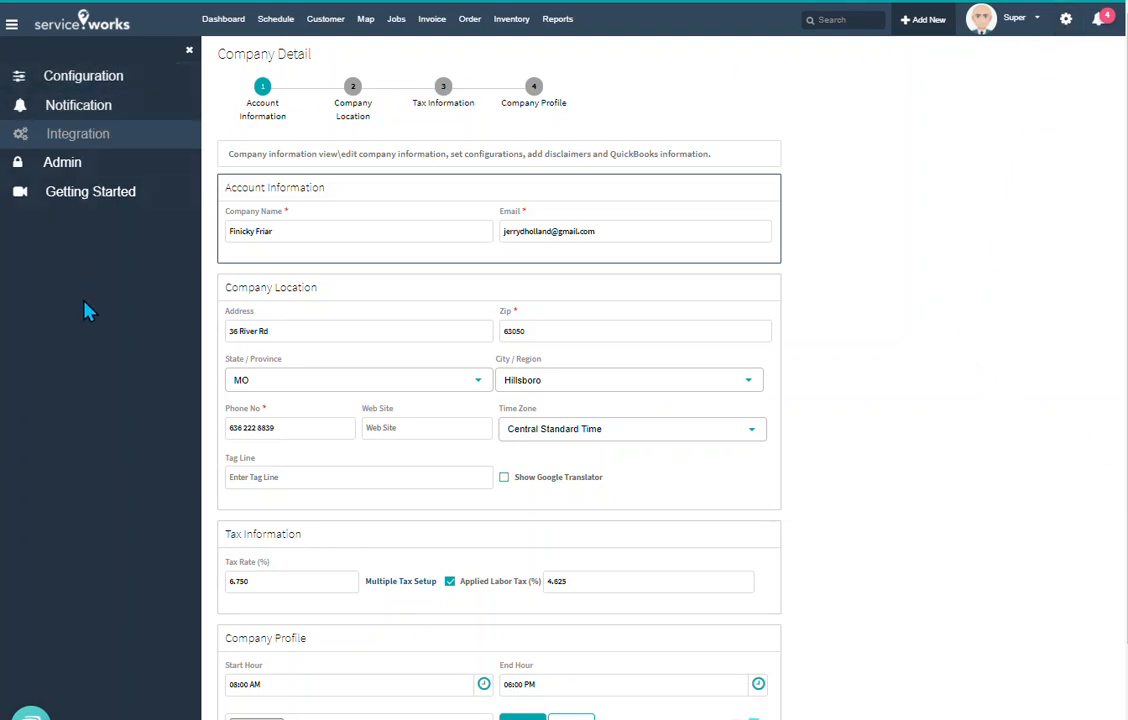
# Open Claim Processor Setup from the Integration section of the sidebar
pyautogui.click(78, 132)
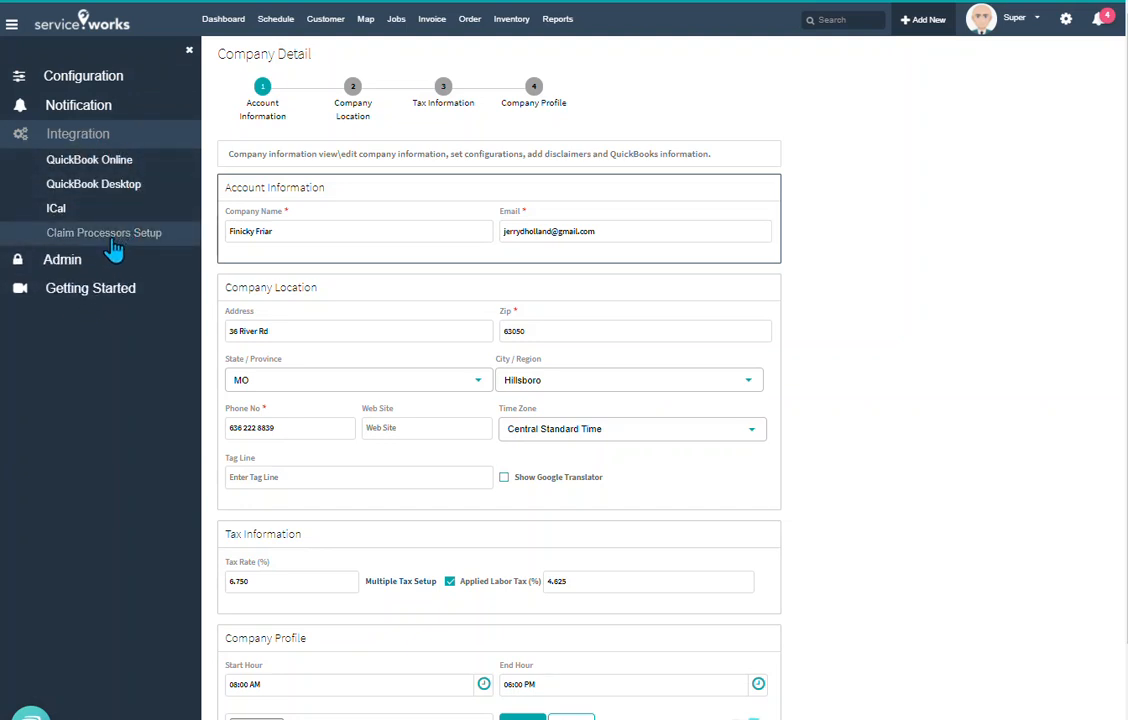
pyautogui.click(104, 232)
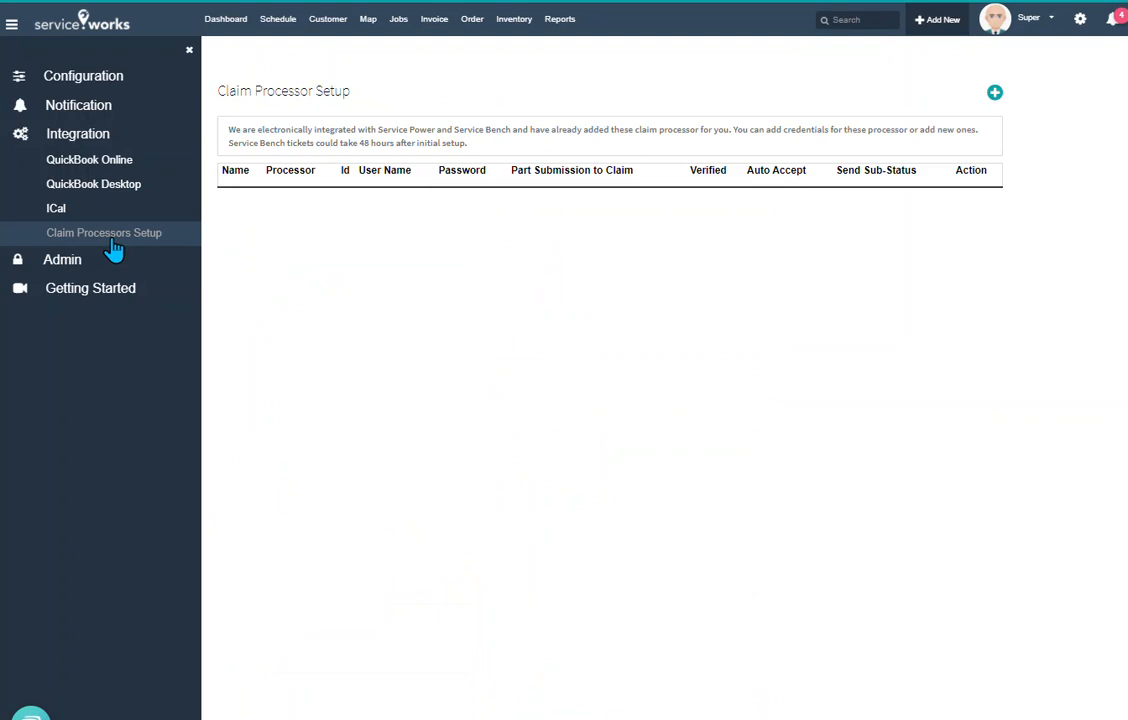
pyautogui.moveTo(84, 76)
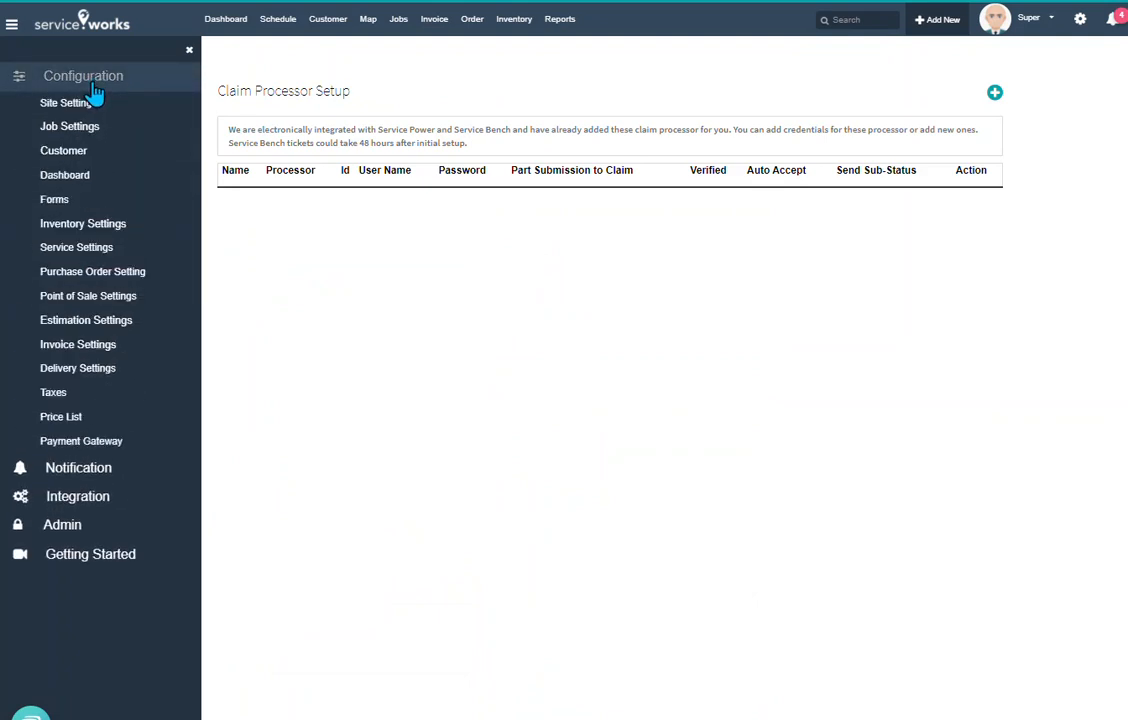
# In Job Settings > Module Visibility, enable Create Warranty Jobs so all five options are ticked
pyautogui.click(68, 126)
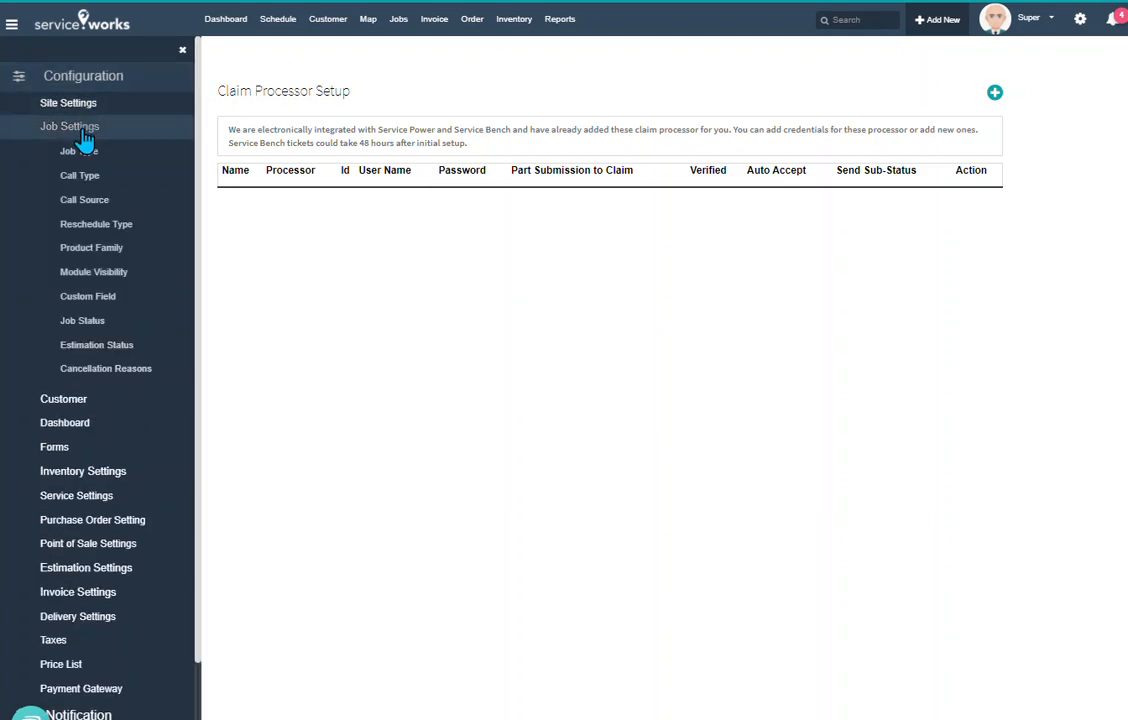
pyautogui.click(70, 126)
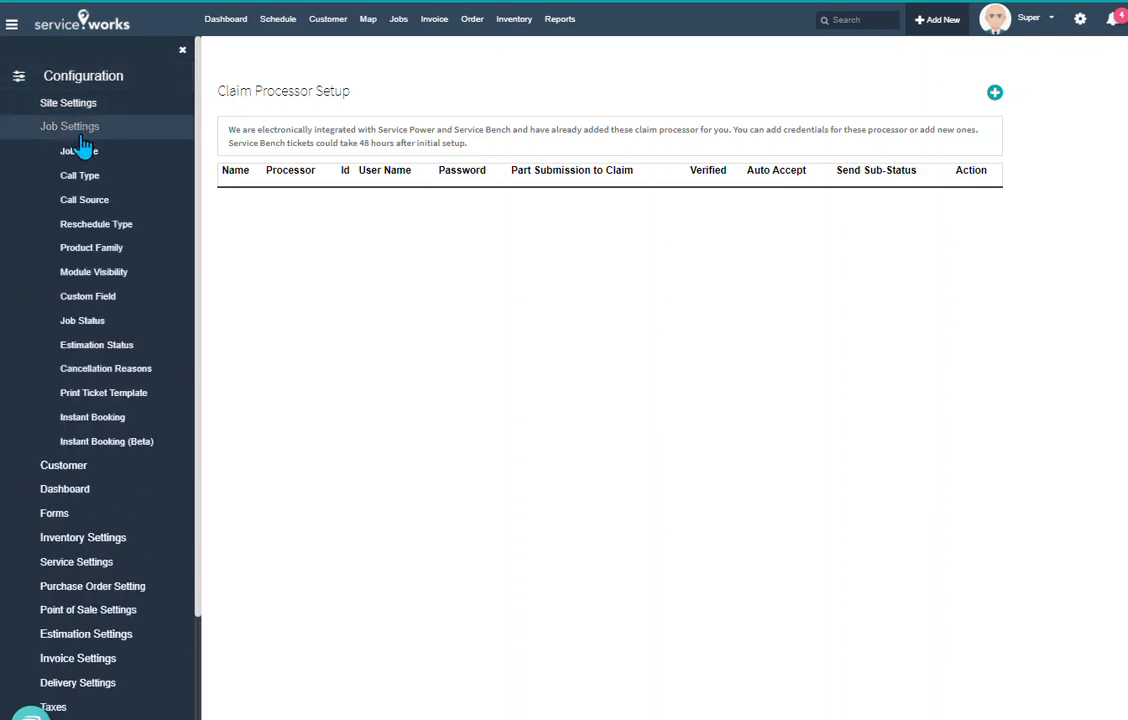
pyautogui.click(92, 272)
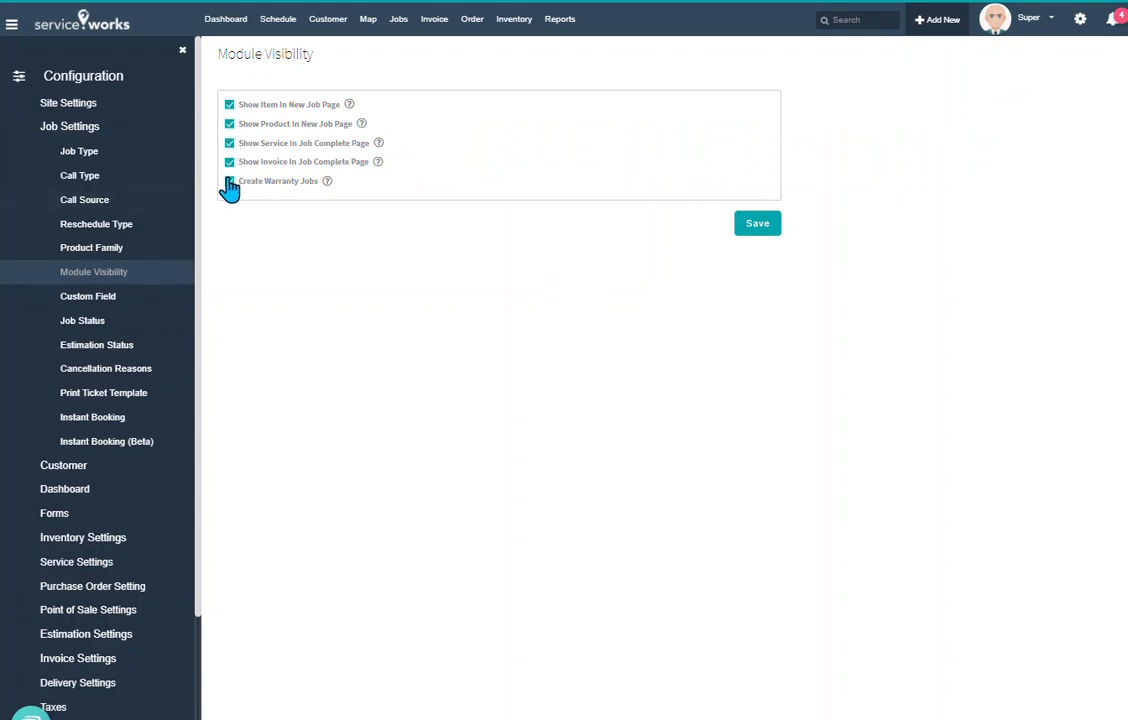
pyautogui.click(228, 180)
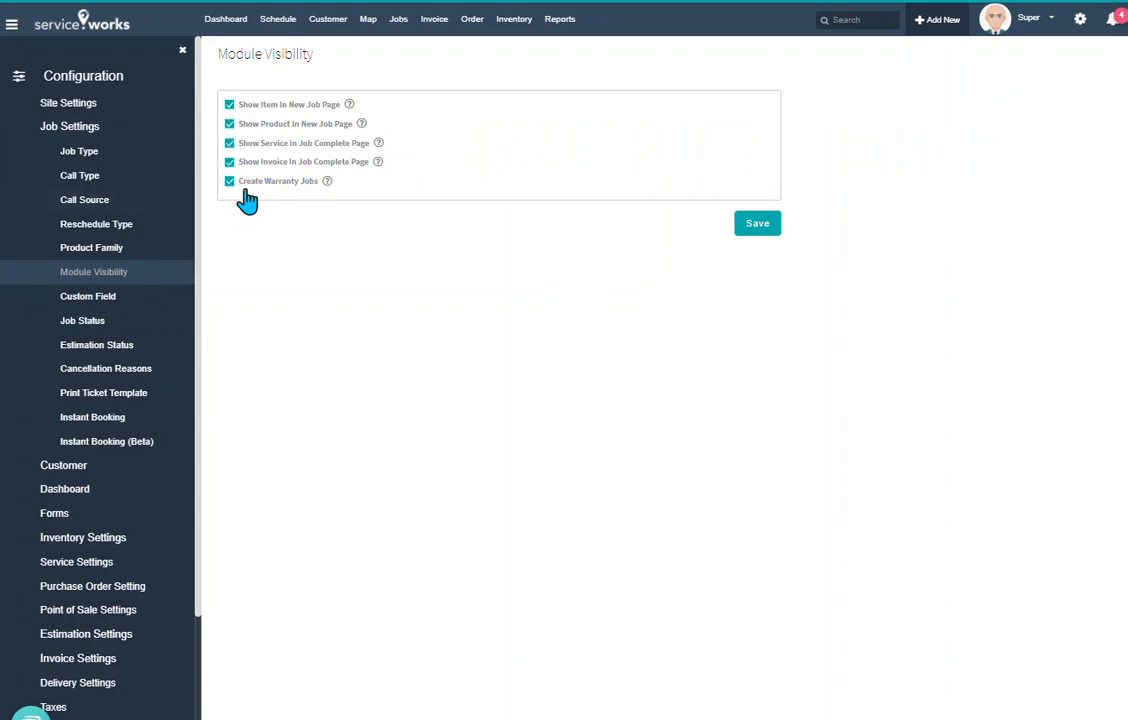
pyautogui.moveTo(92, 418)
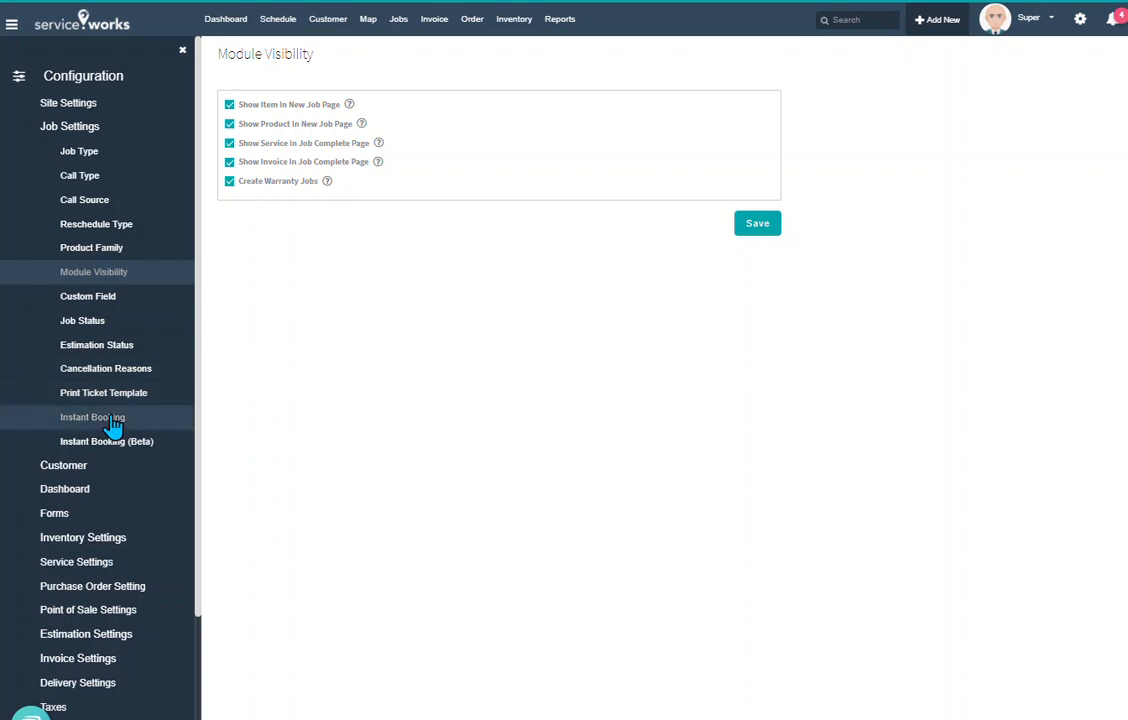
pyautogui.scroll(-3)
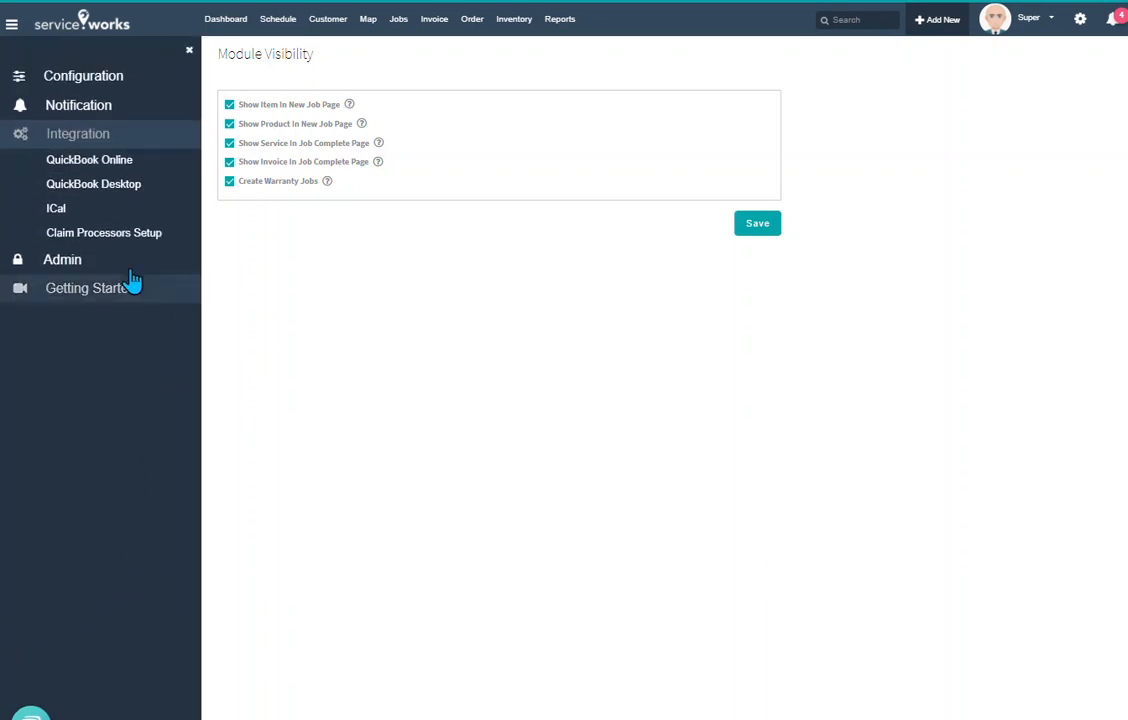
# Return to the Claim Processor Setup page under Integration
pyautogui.click(104, 232)
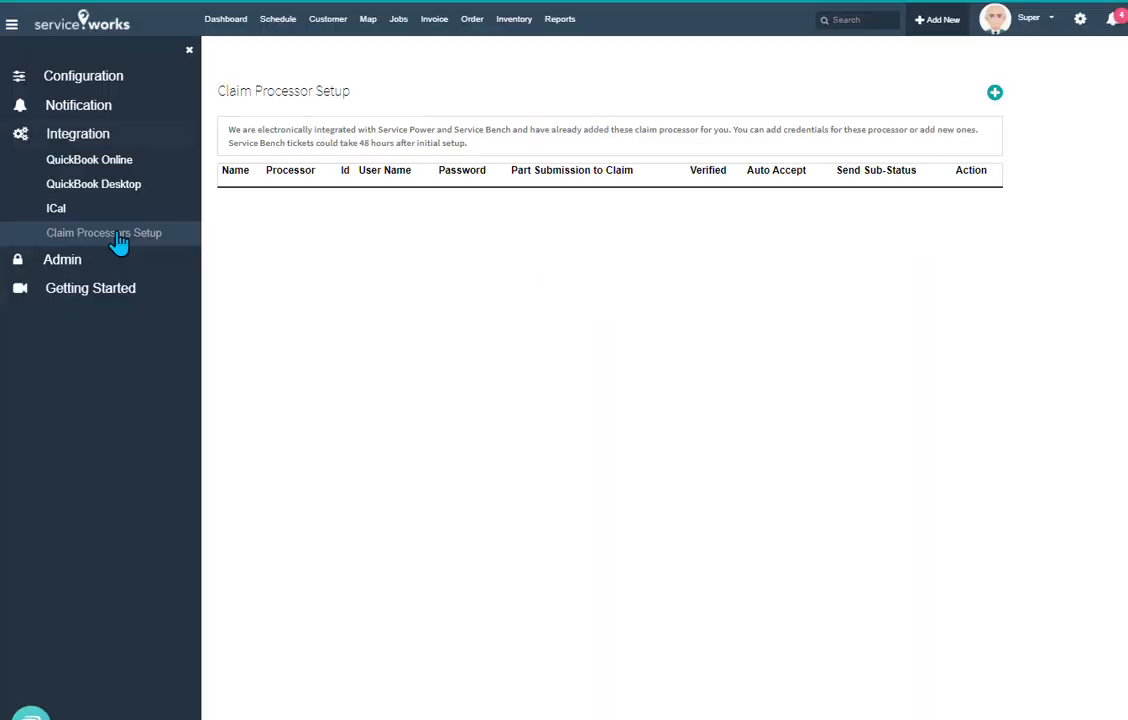
pyautogui.moveTo(744, 454)
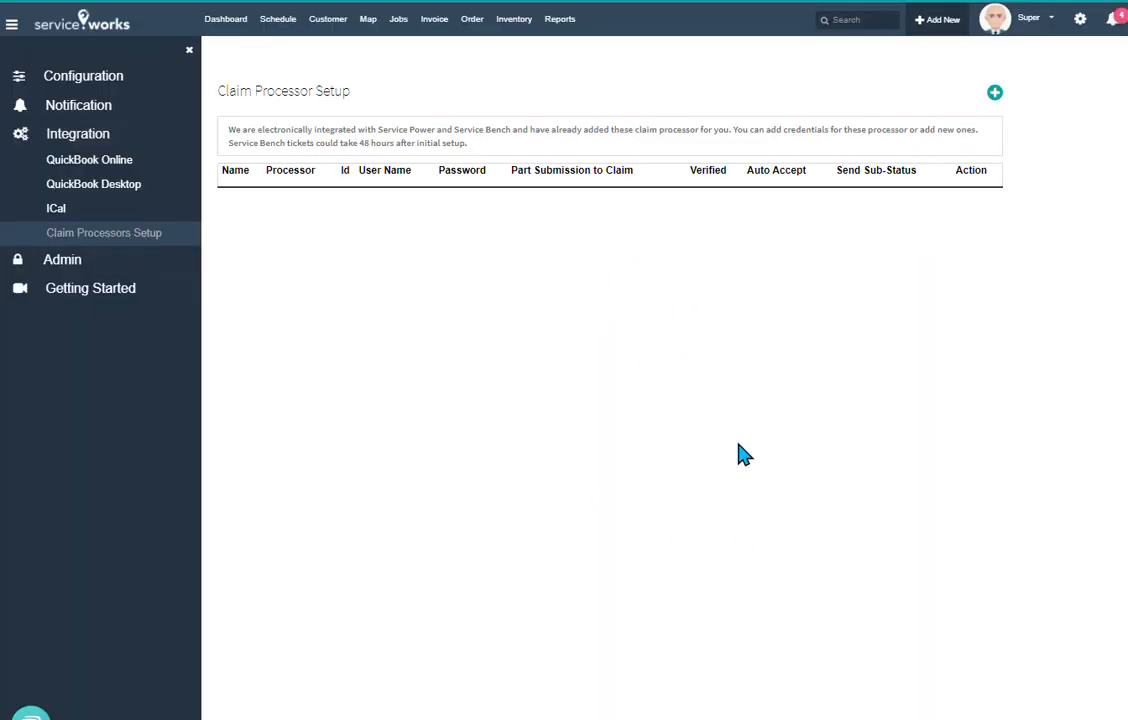
pyautogui.moveTo(800, 458)
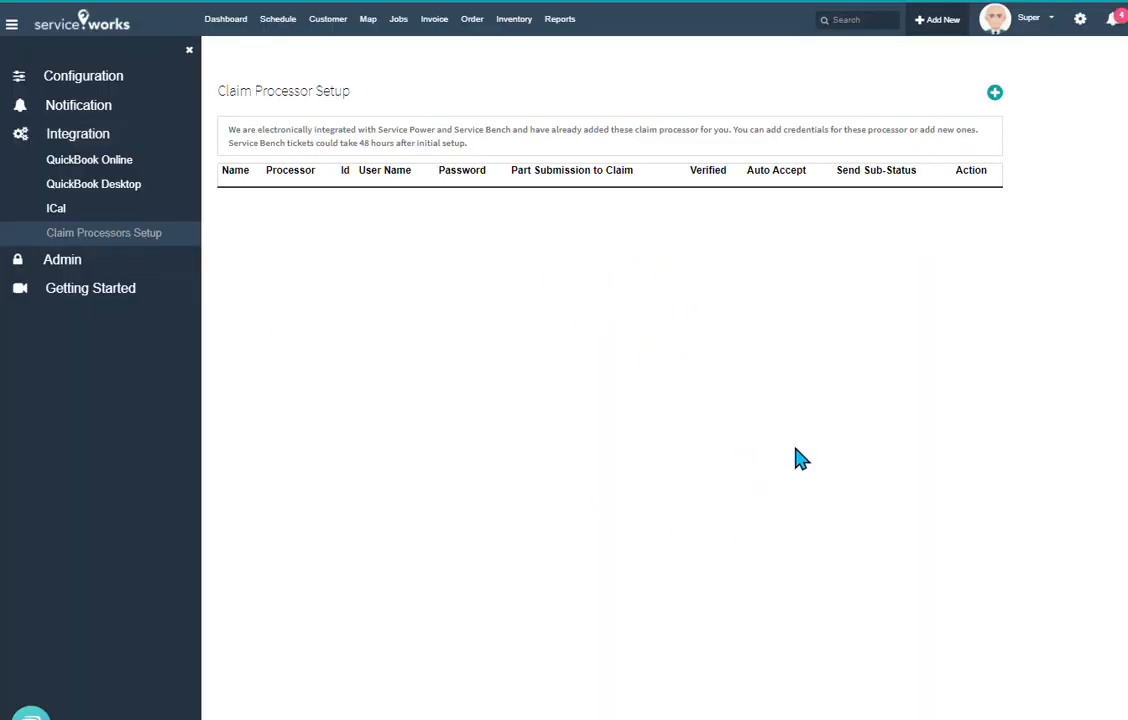
pyautogui.moveTo(1004, 186)
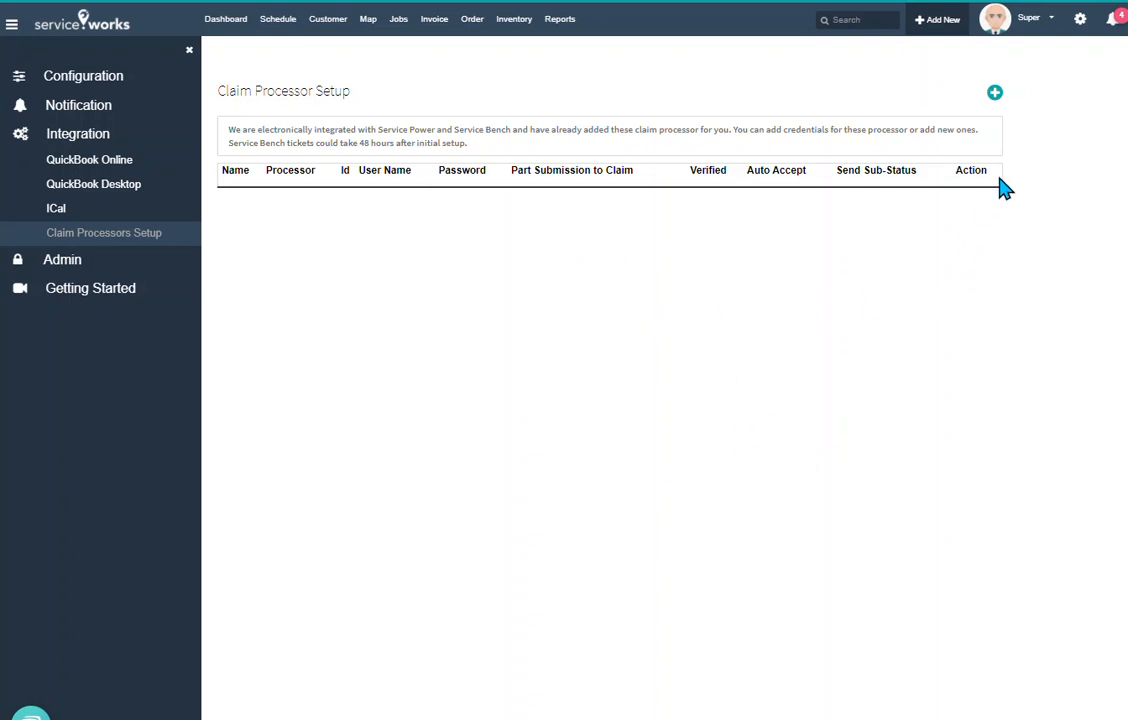
# Add a new claim processor and select ServiceBench as Processor, filling Name with ServiceBench
pyautogui.click(994, 92)
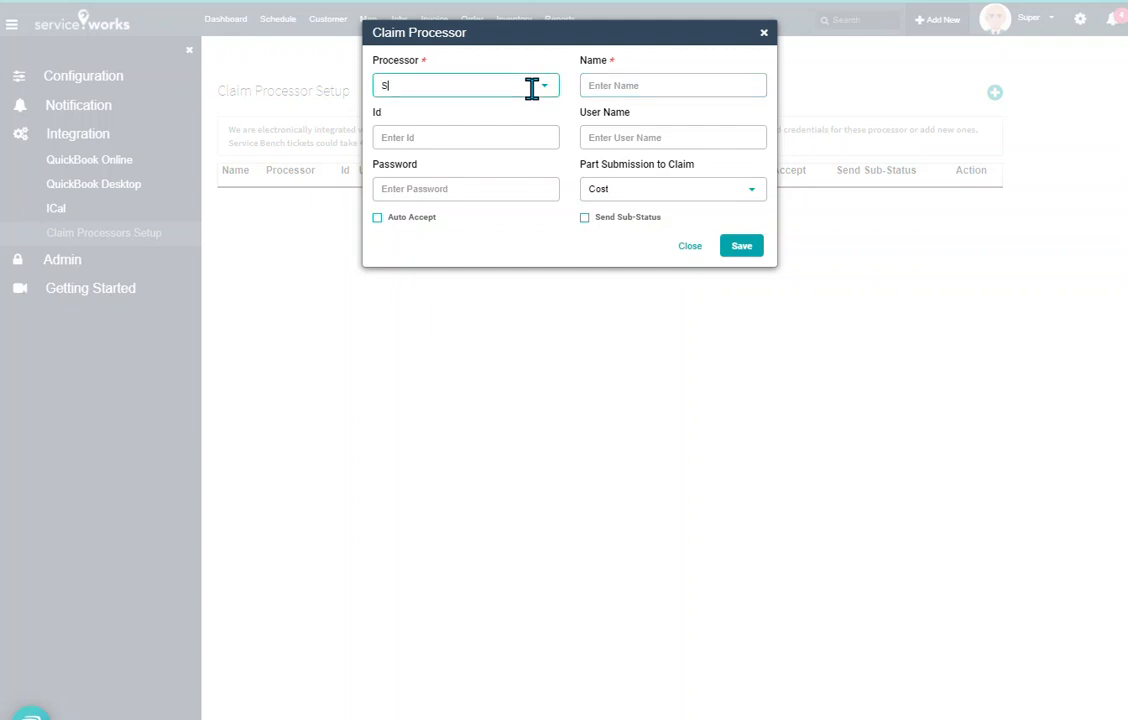
pyautogui.write('erviceBe')
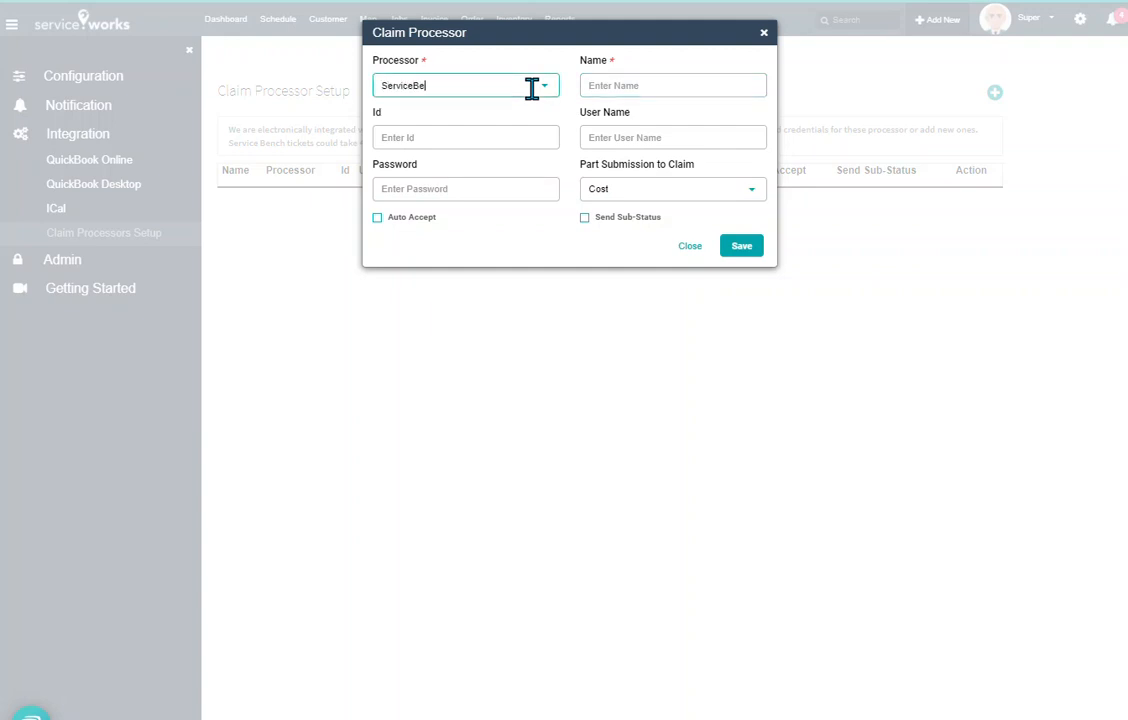
pyautogui.write('ServiceBench')
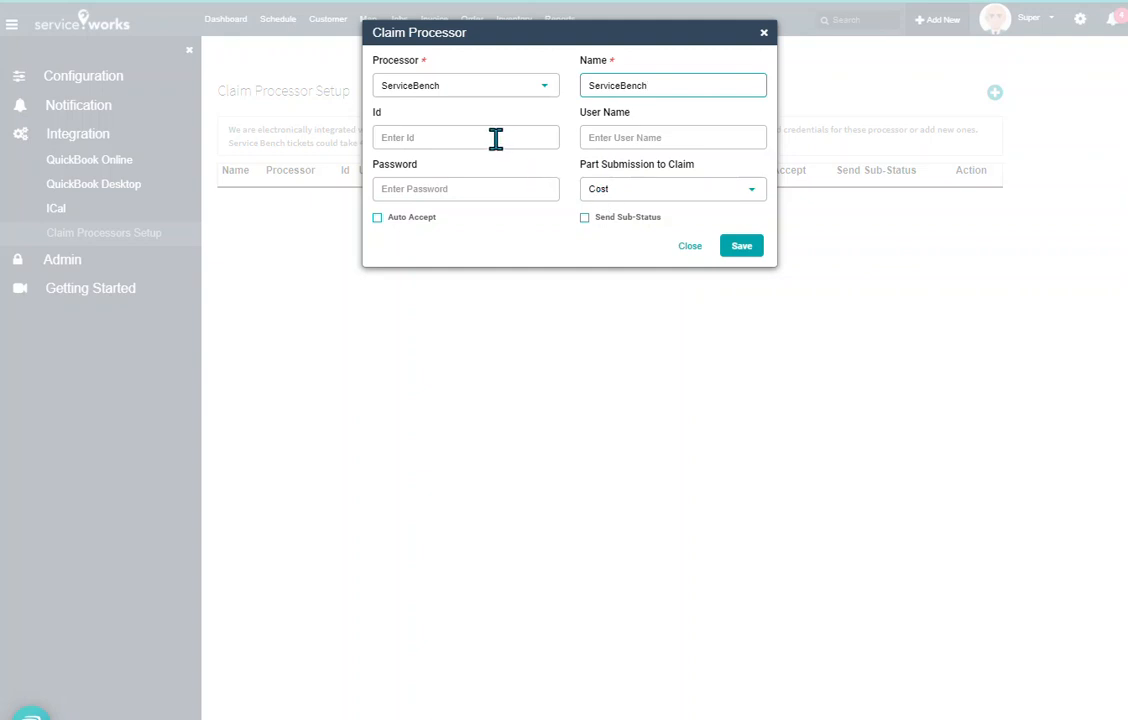
pyautogui.click(466, 136)
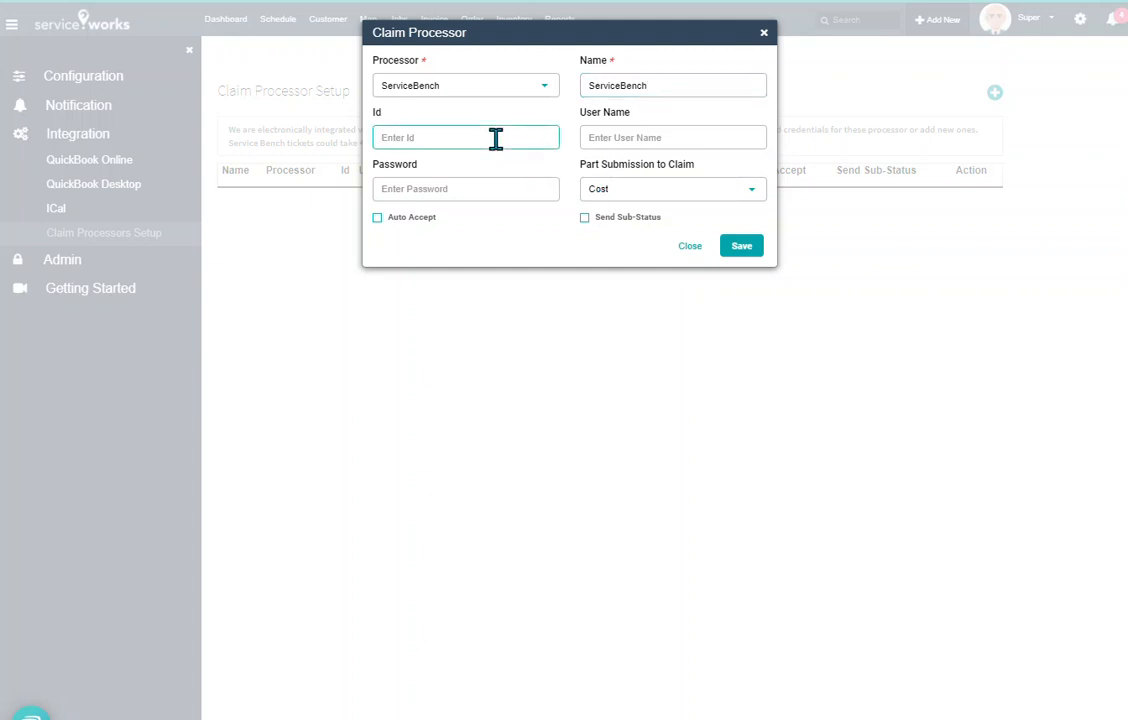
pyautogui.write('5685')
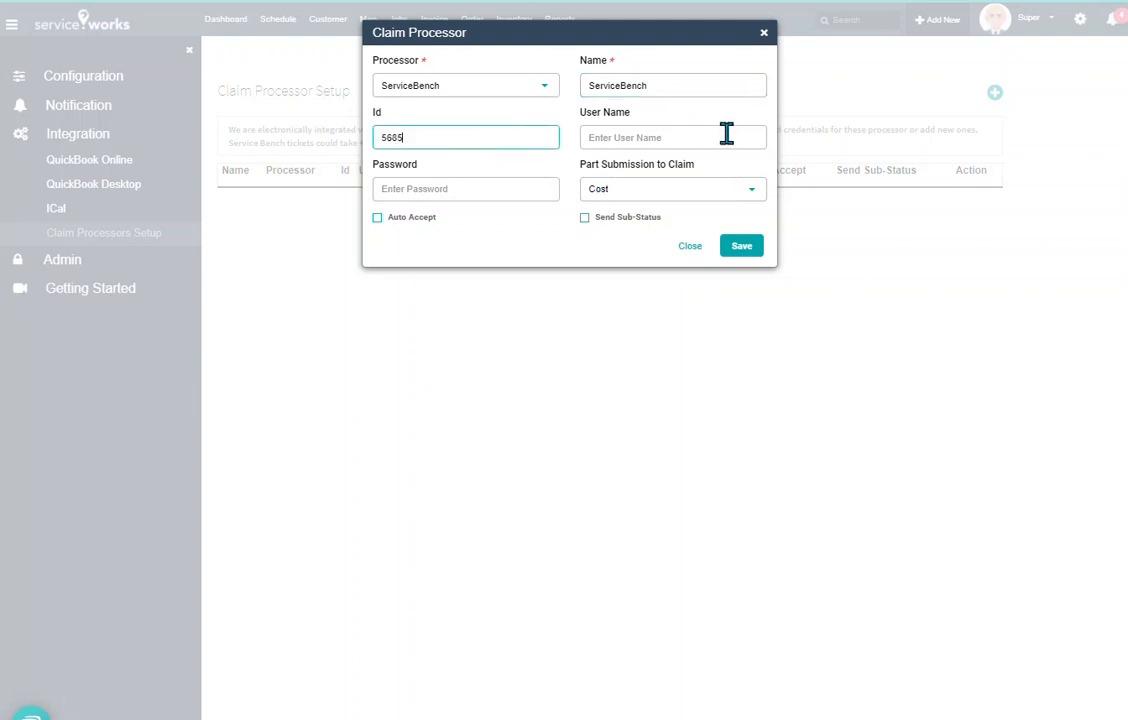
pyautogui.write('user')
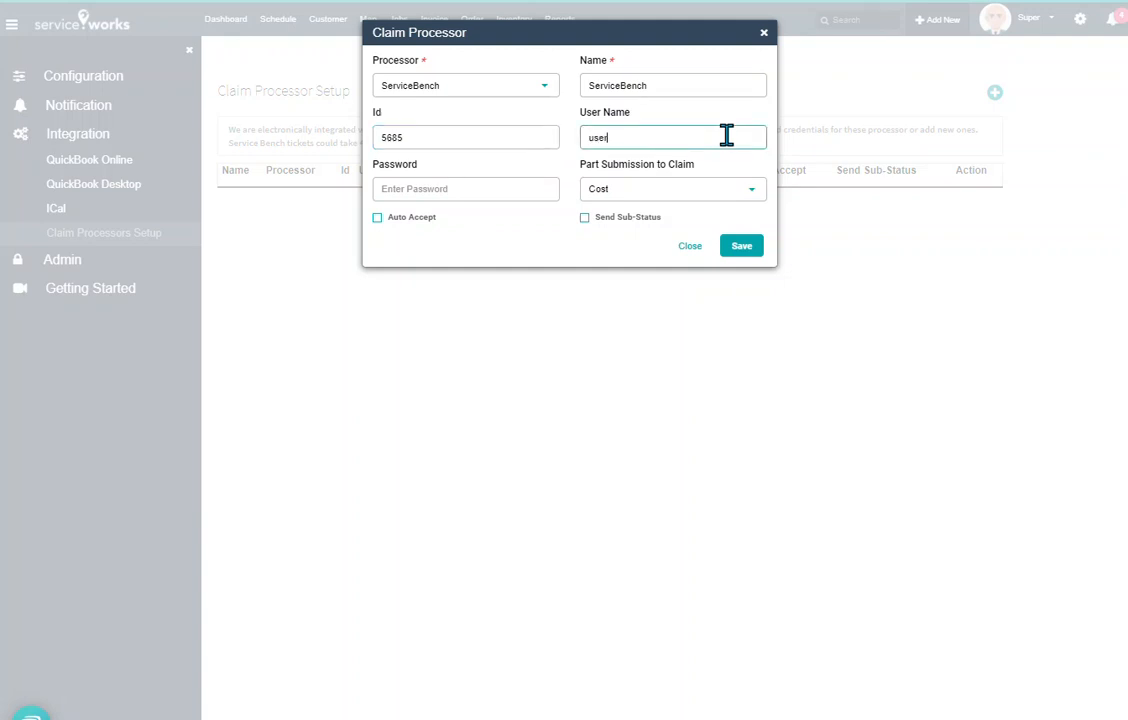
pyautogui.moveTo(510, 188)
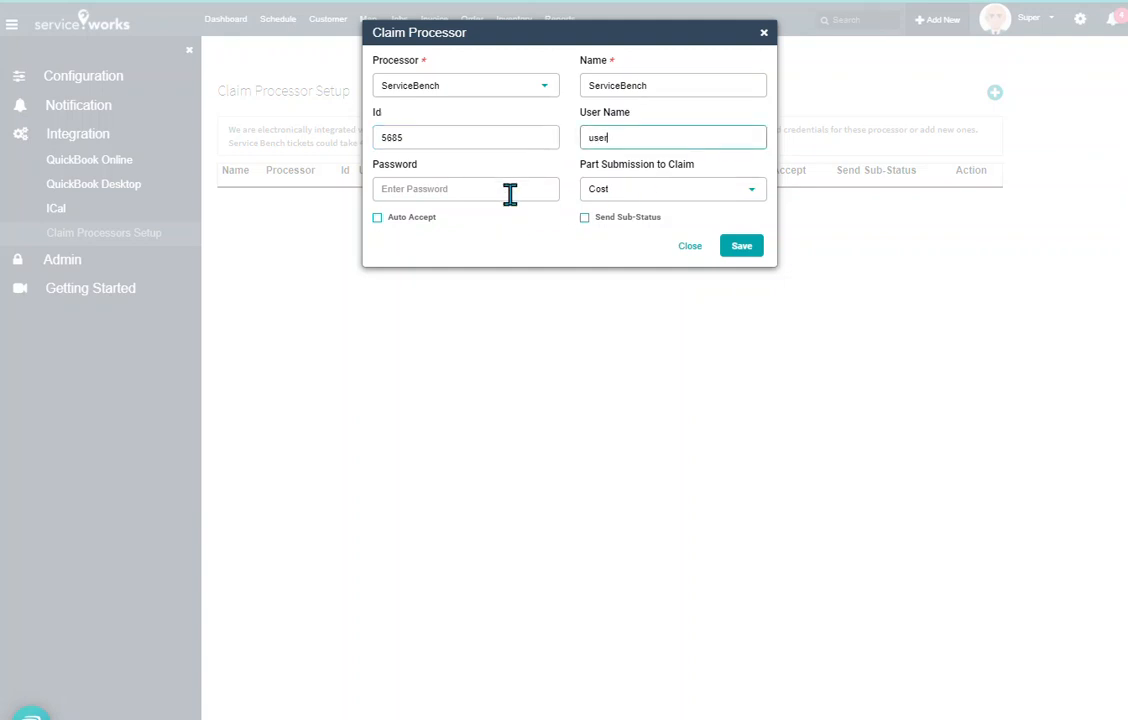
pyautogui.write('password')
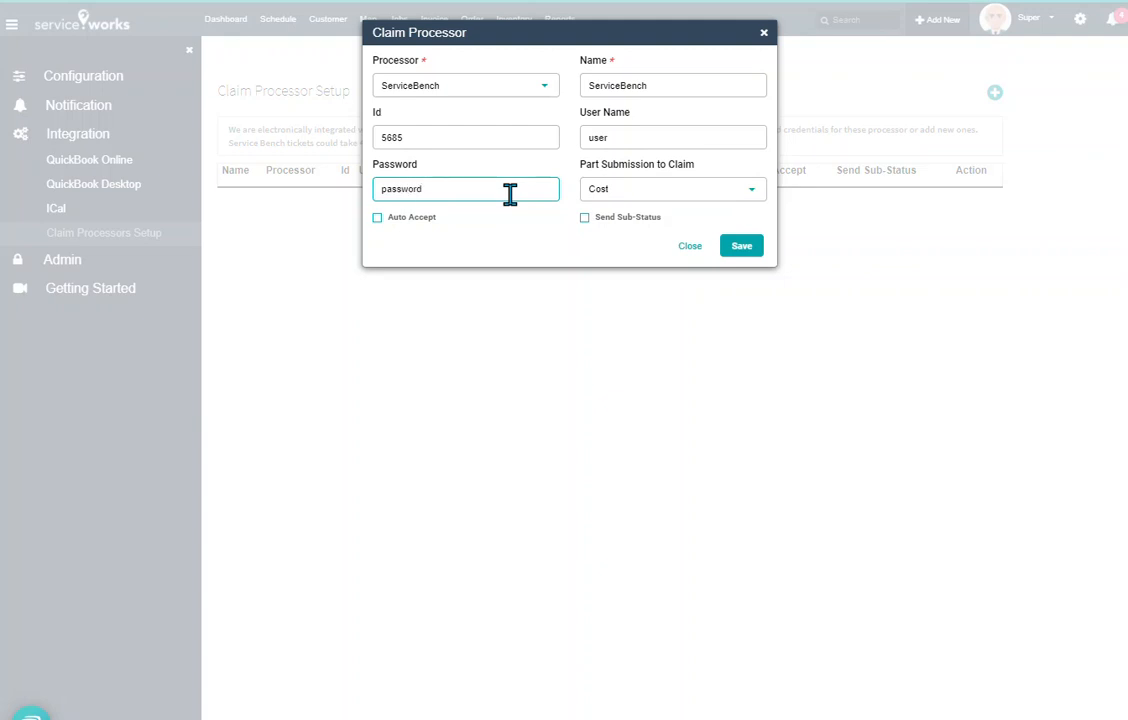
pyautogui.moveTo(656, 196)
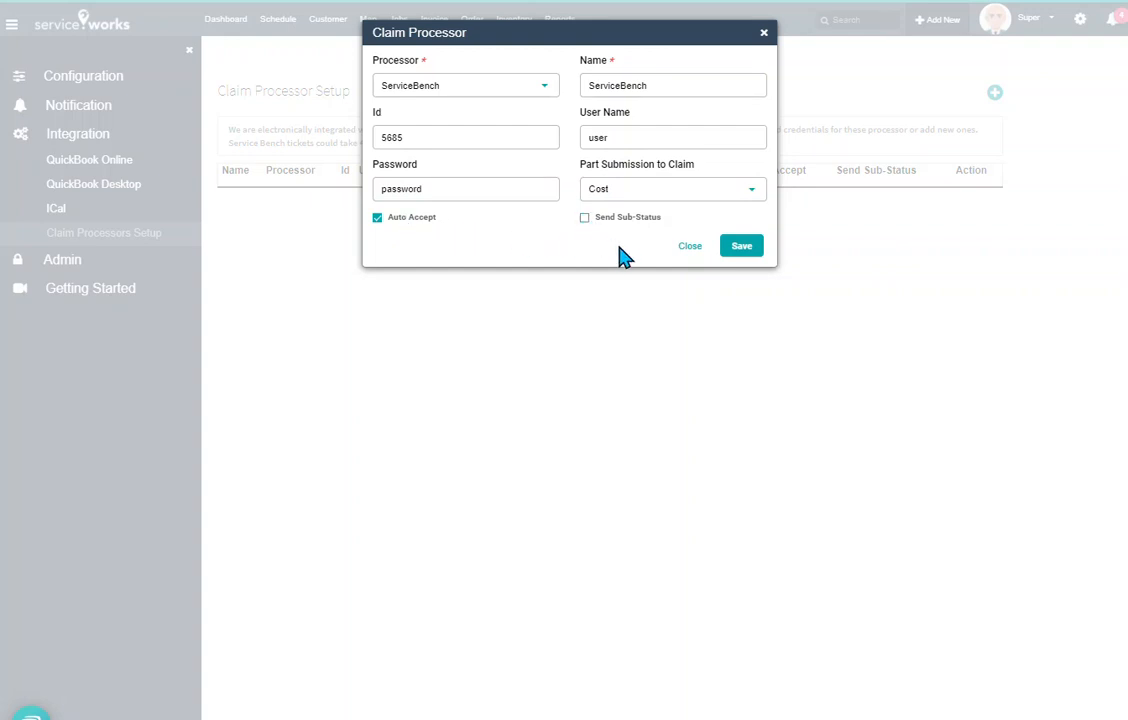
pyautogui.moveTo(784, 258)
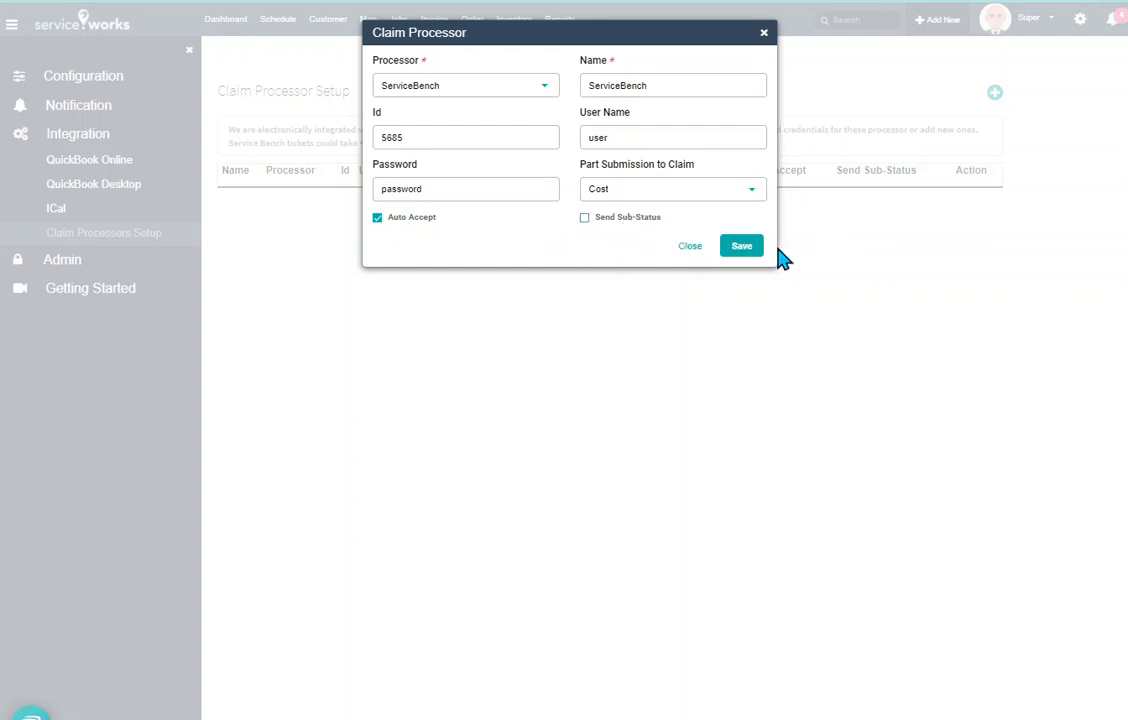
# Save the ServiceBench claim processor, triggering the Login Credentials Failed alert
pyautogui.click(740, 244)
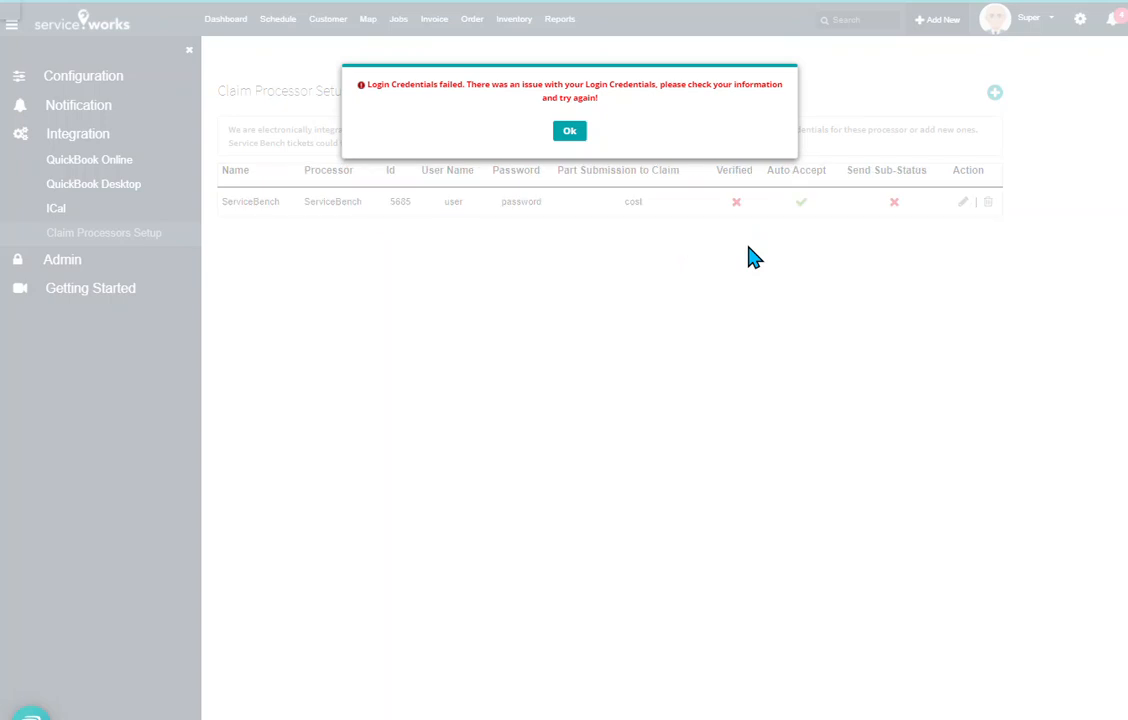
pyautogui.moveTo(472, 112)
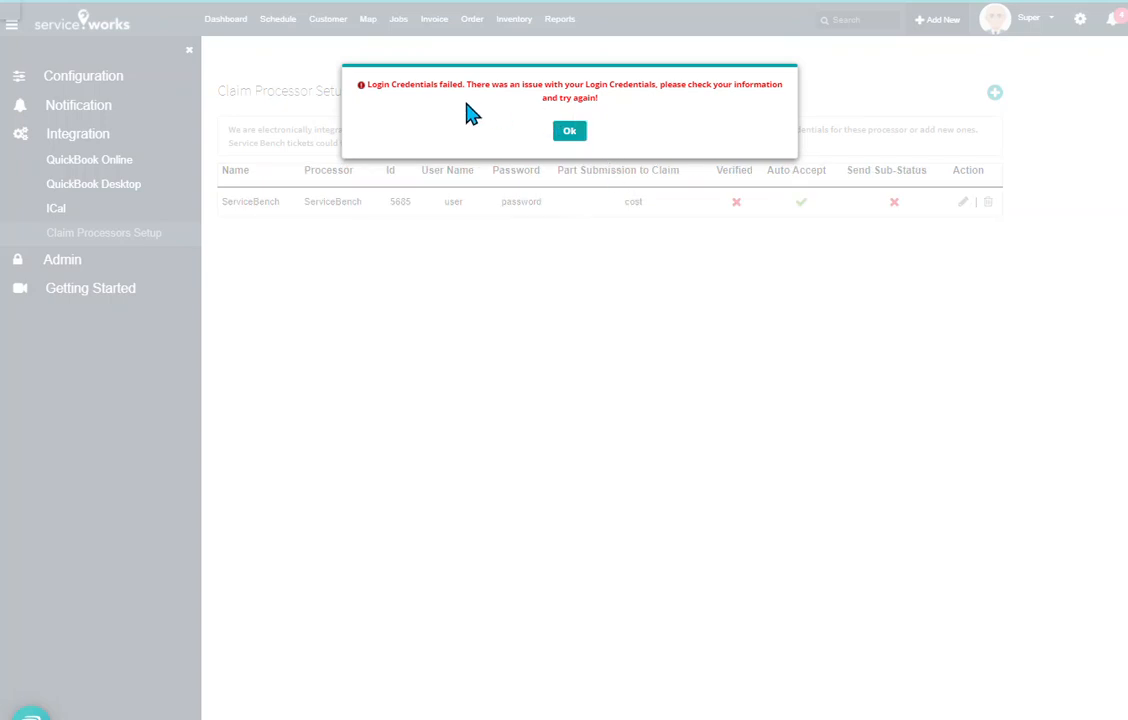
pyautogui.moveTo(608, 118)
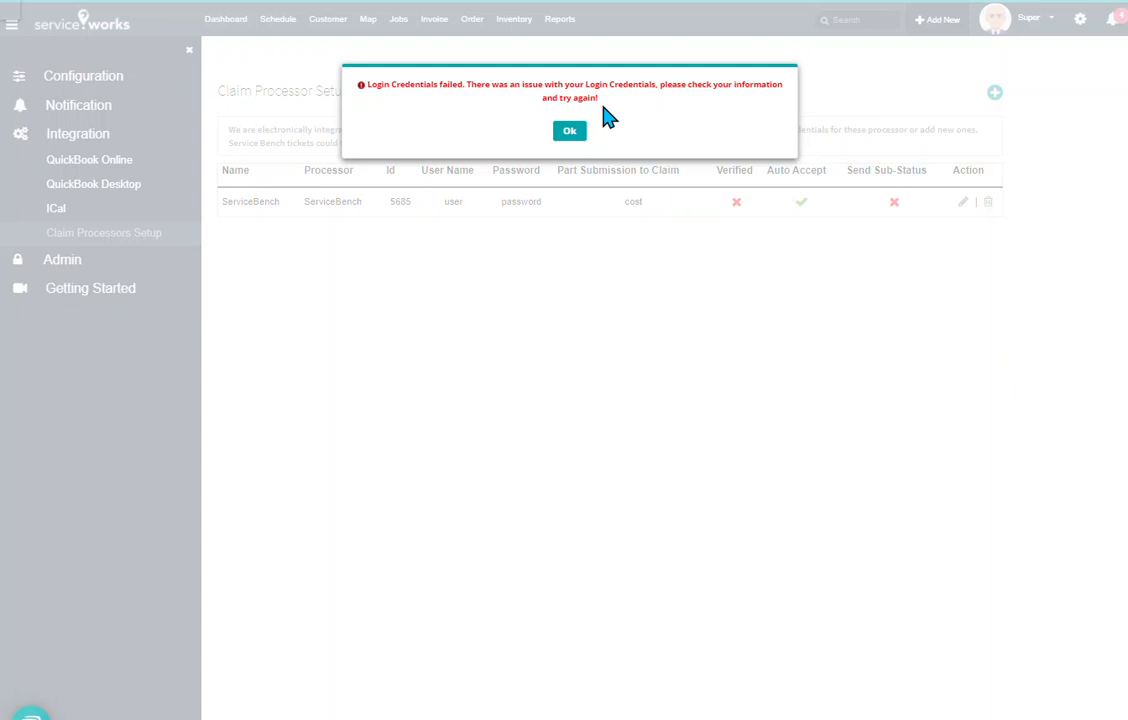
# Acknowledge the Login Credentials Failed alert, leaving the unverified ServiceBench row listed
pyautogui.click(568, 130)
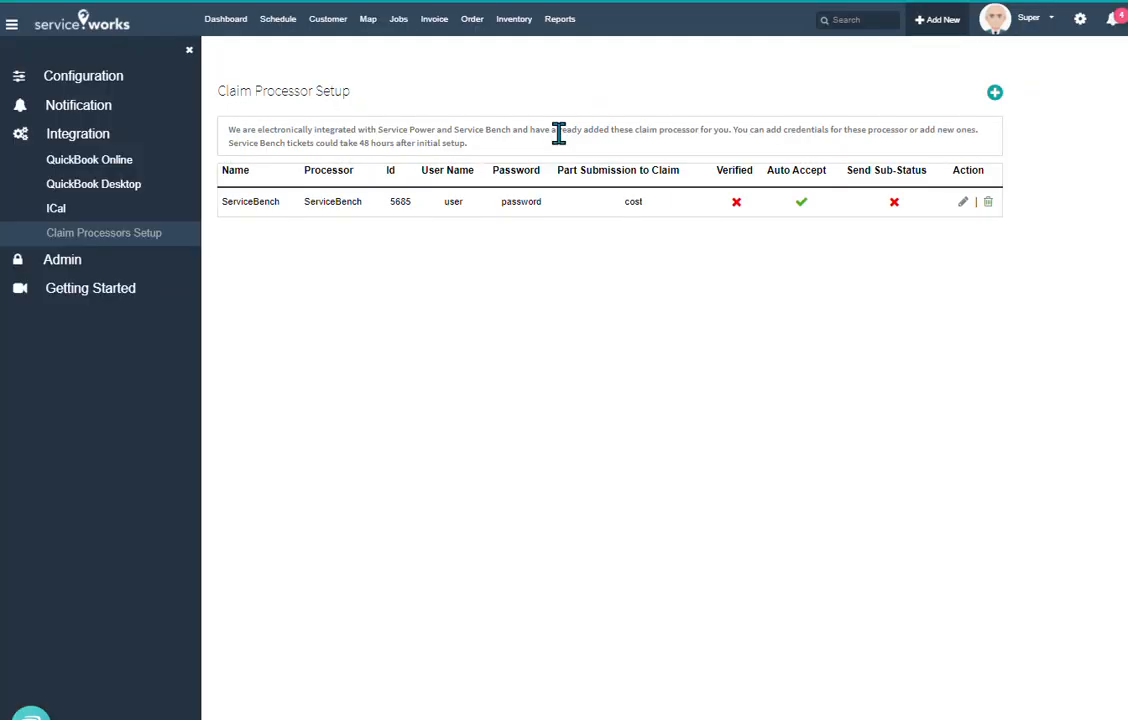
pyautogui.moveTo(746, 230)
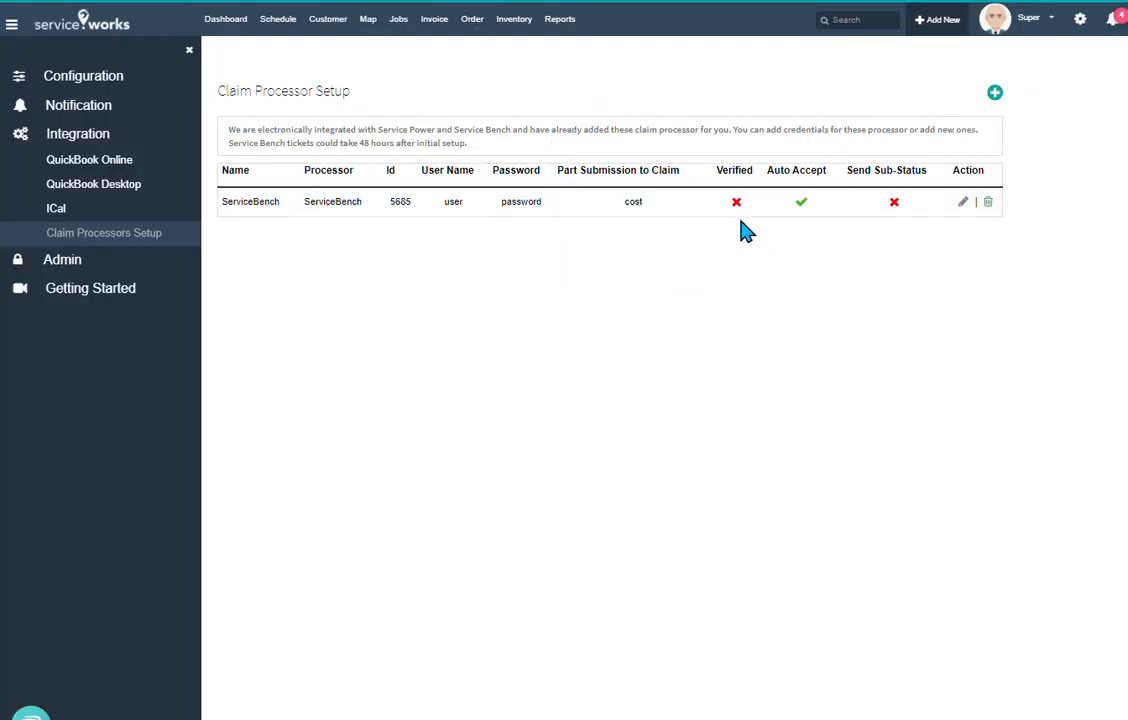
pyautogui.moveTo(804, 218)
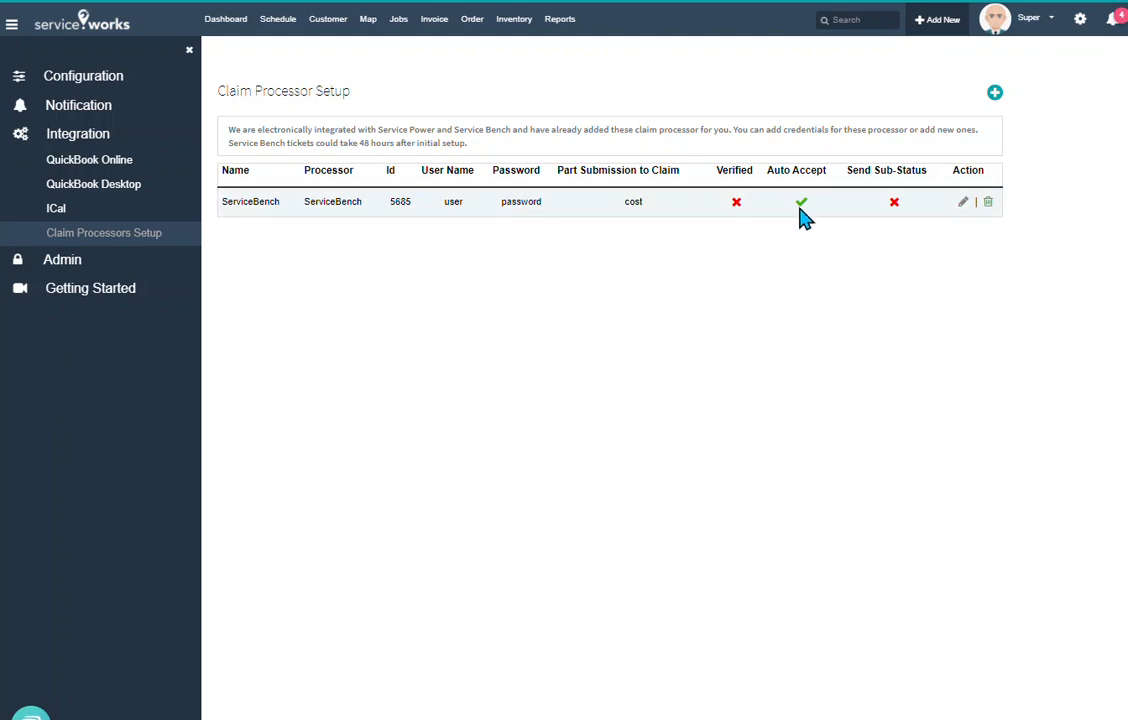
pyautogui.moveTo(740, 222)
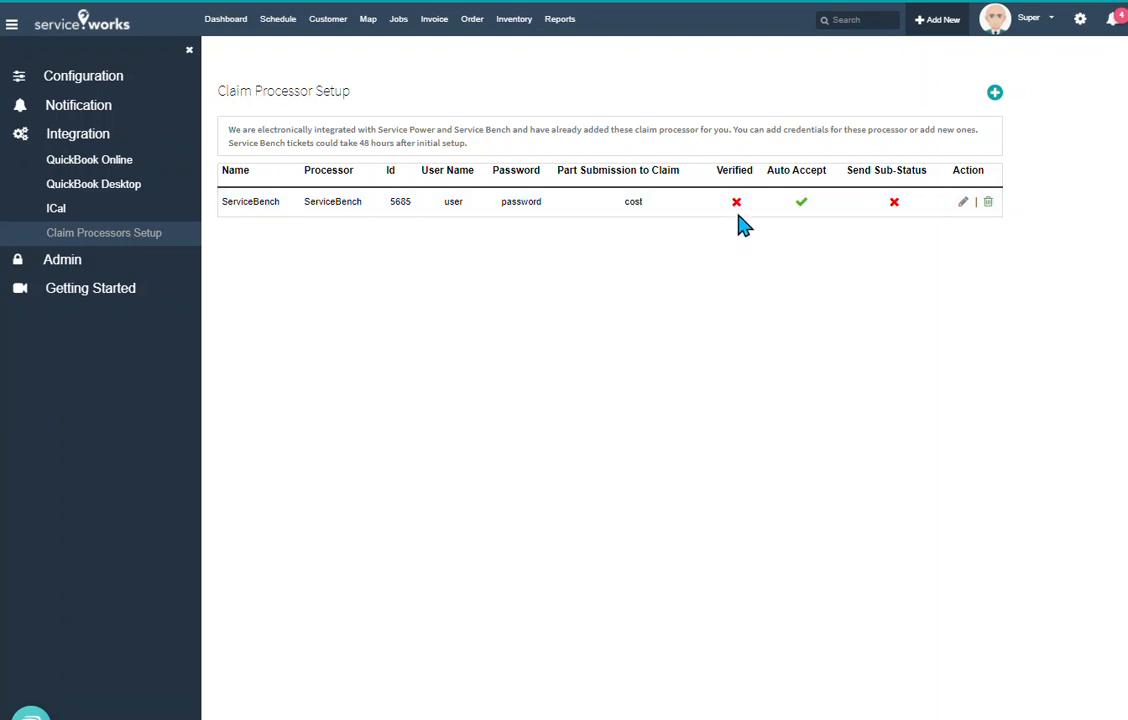
pyautogui.moveTo(806, 284)
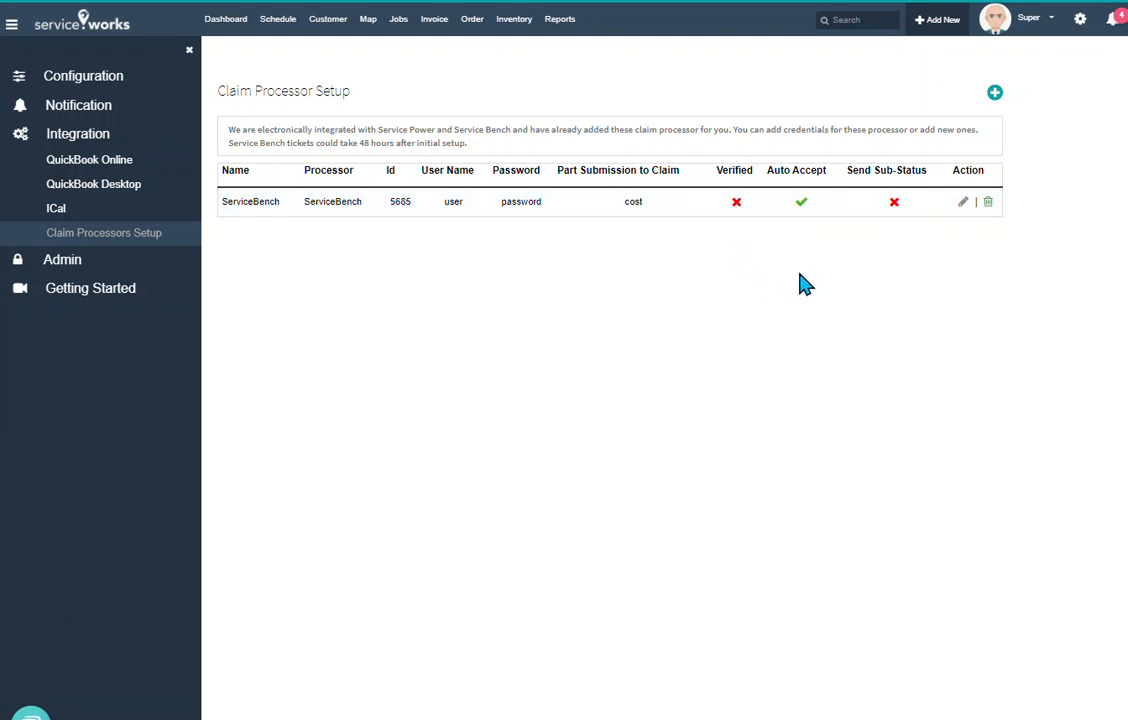
pyautogui.moveTo(802, 200)
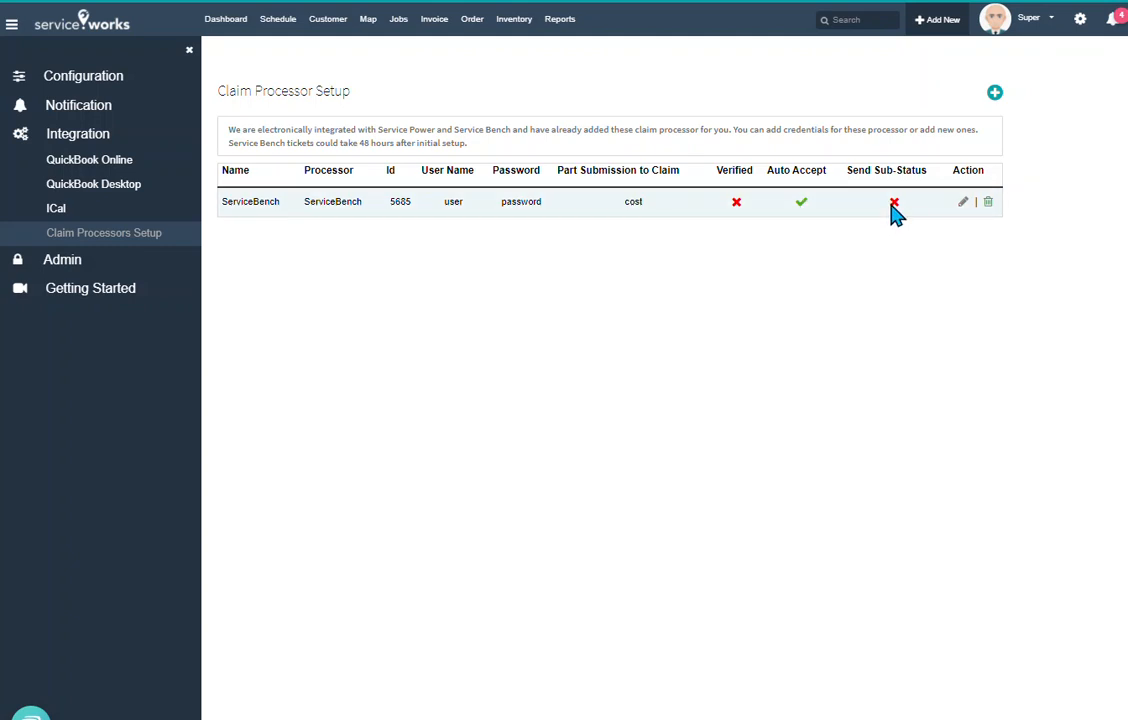
pyautogui.moveTo(890, 236)
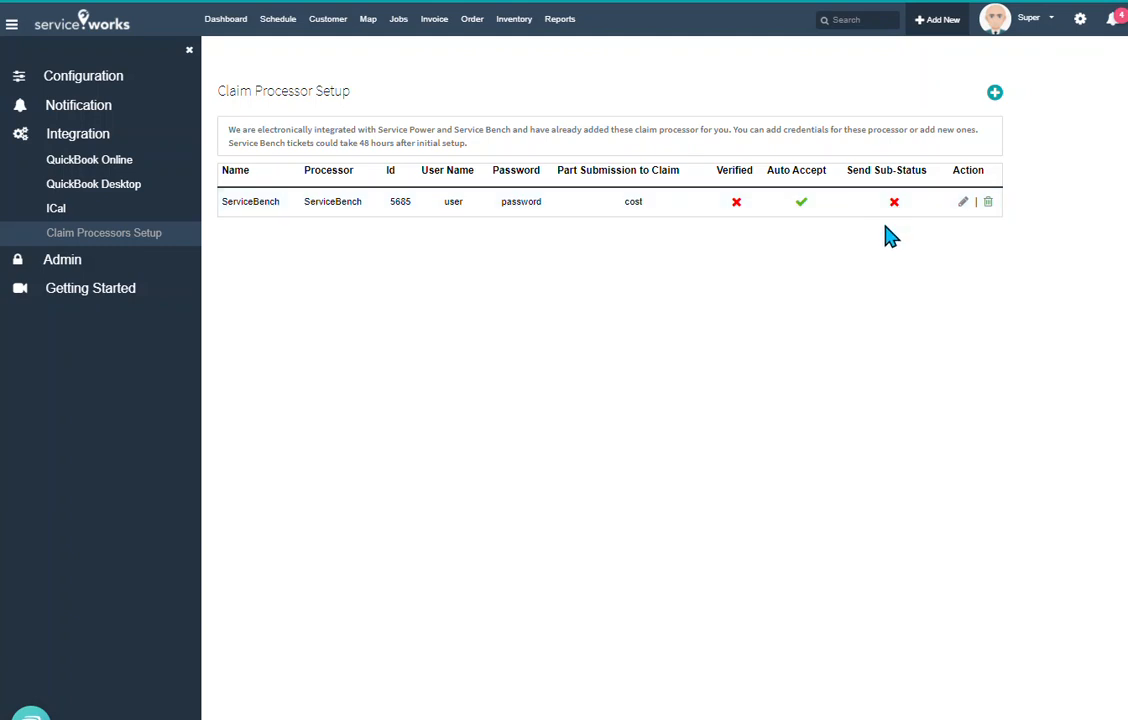
pyautogui.moveTo(796, 236)
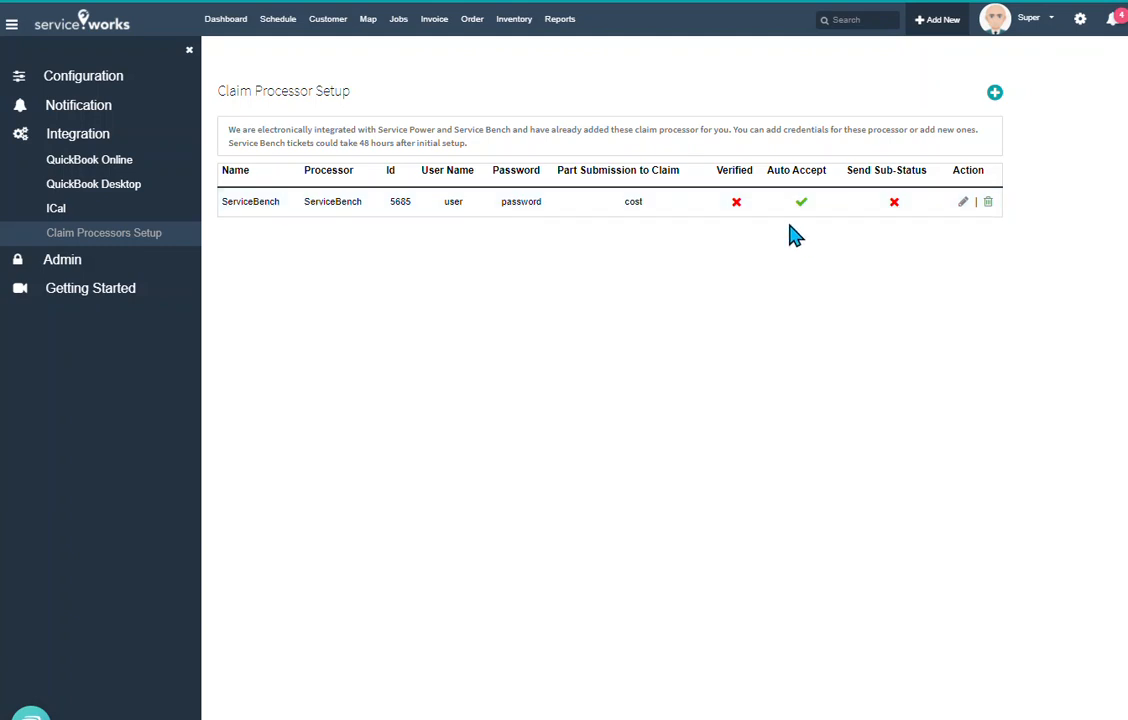
pyautogui.moveTo(746, 218)
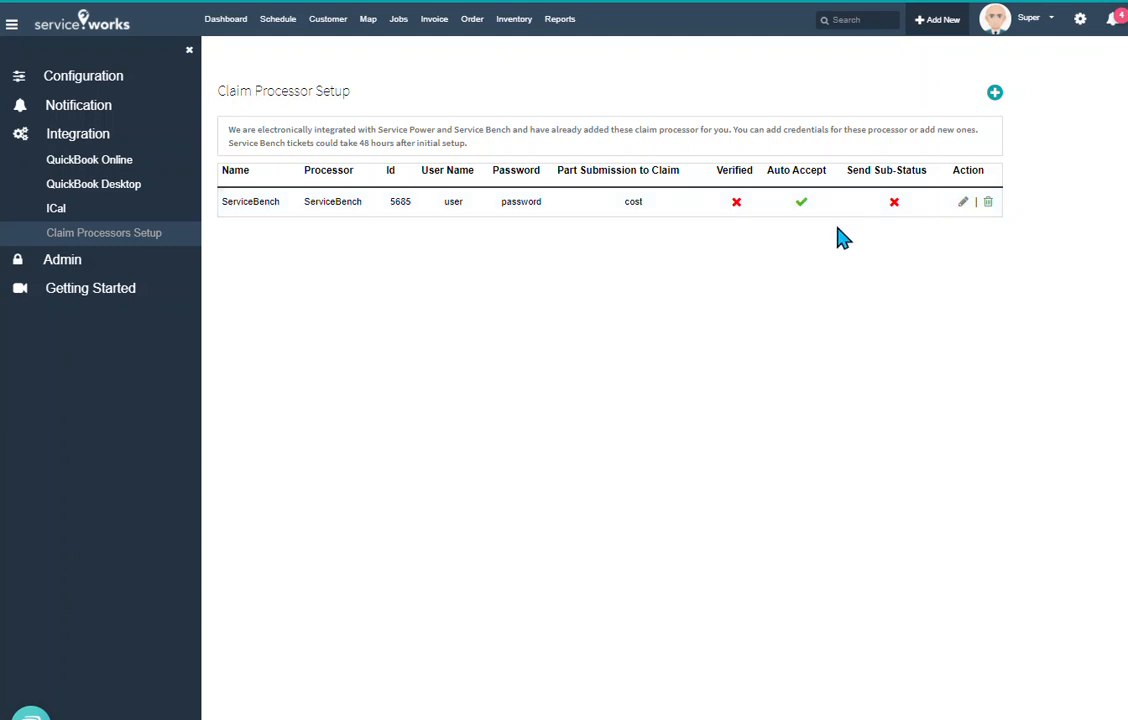
pyautogui.moveTo(736, 210)
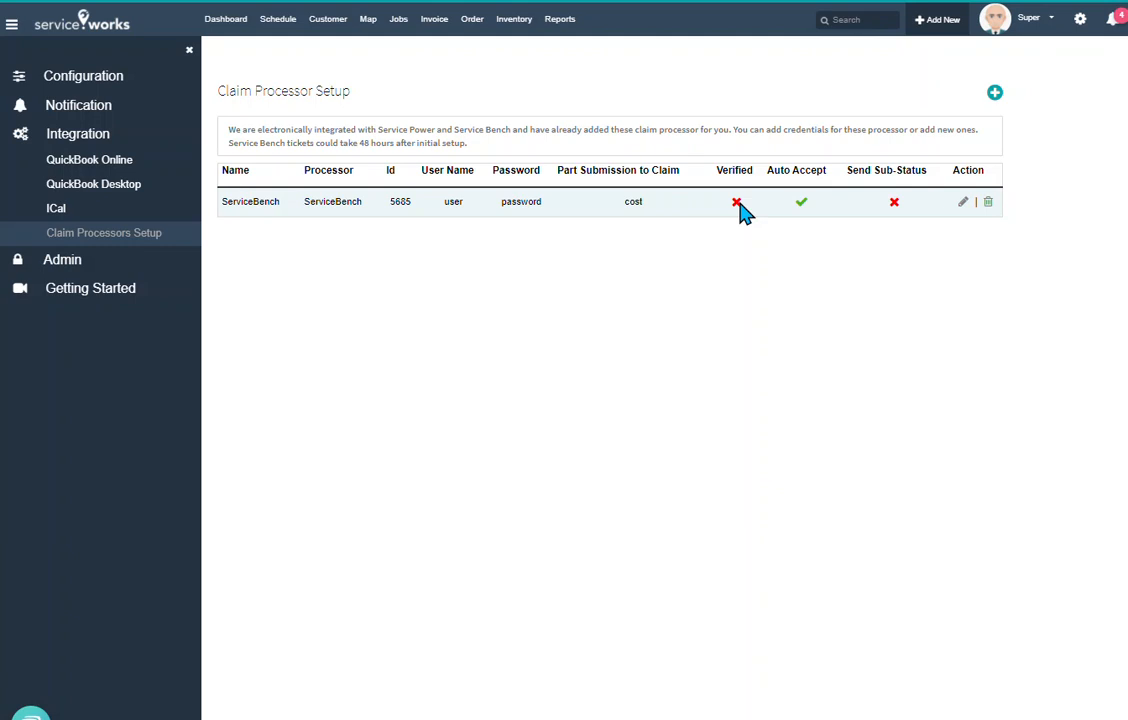
# Open the weekly Schedule view for Aug 22–28, 2021 listing ServiceBench Dispatches
pyautogui.click(328, 18)
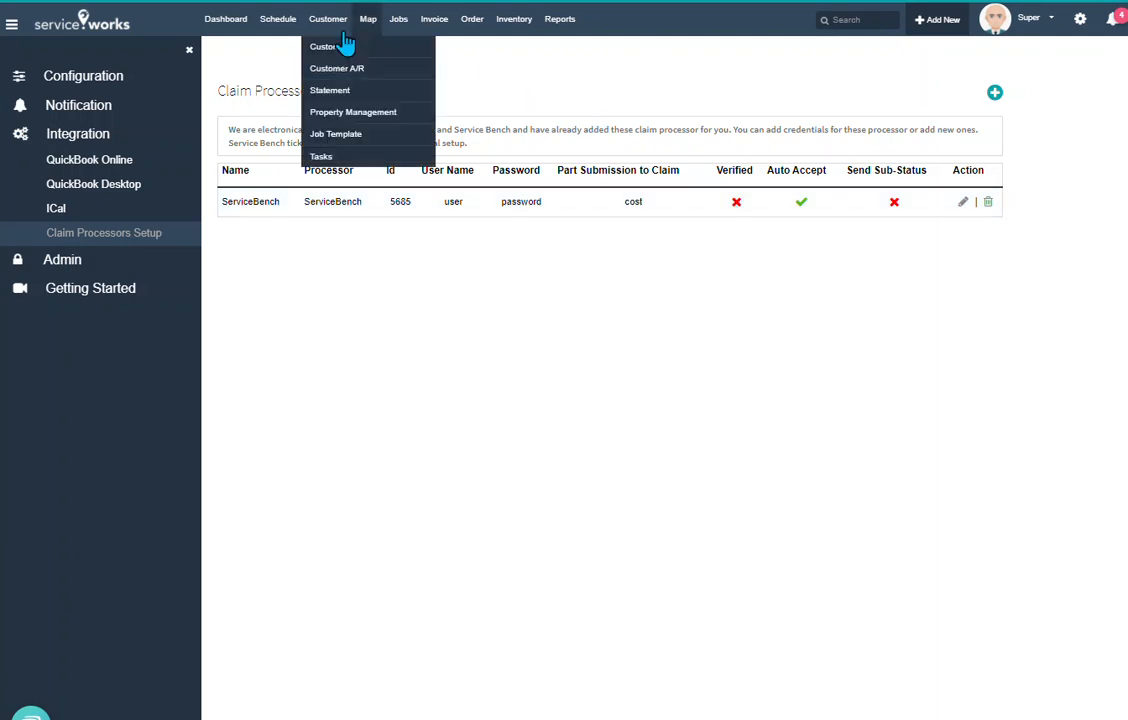
pyautogui.click(276, 18)
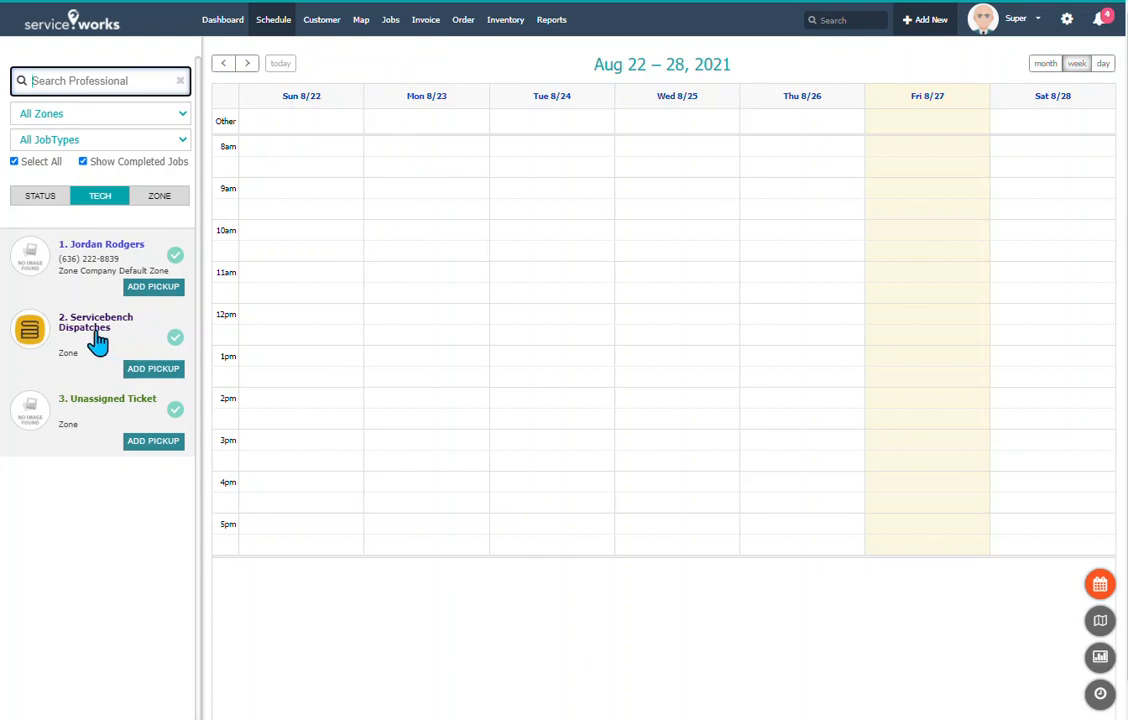
pyautogui.moveTo(104, 340)
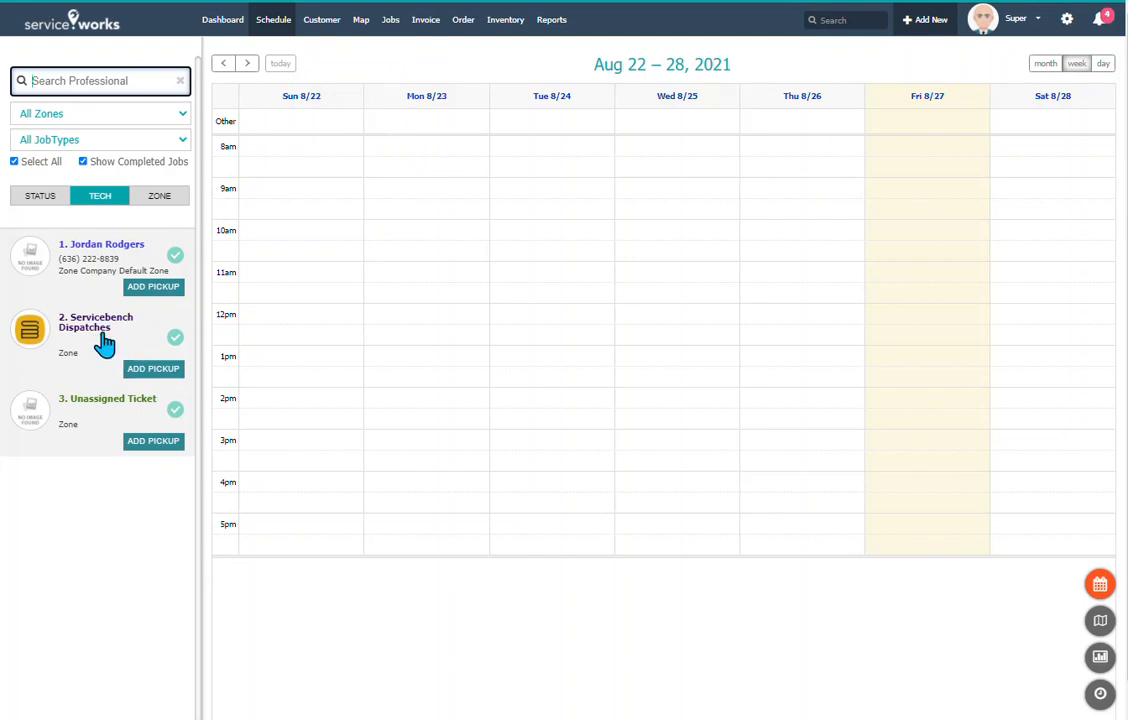
pyautogui.moveTo(752, 352)
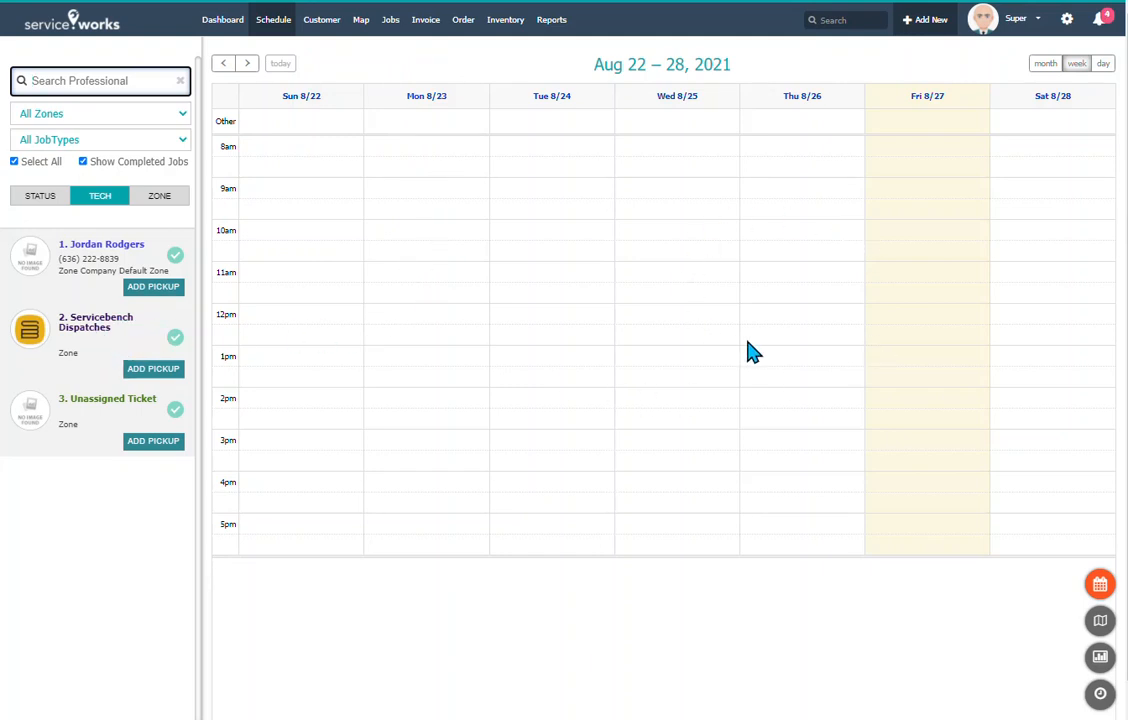
pyautogui.moveTo(814, 224)
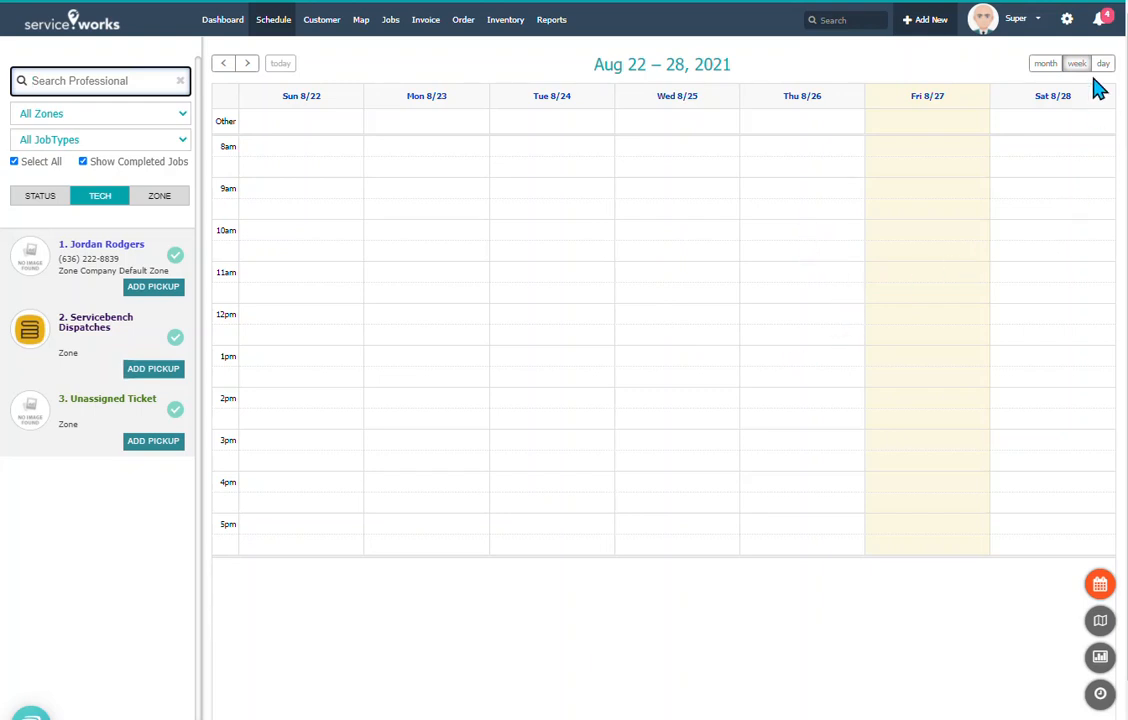
pyautogui.click(1100, 18)
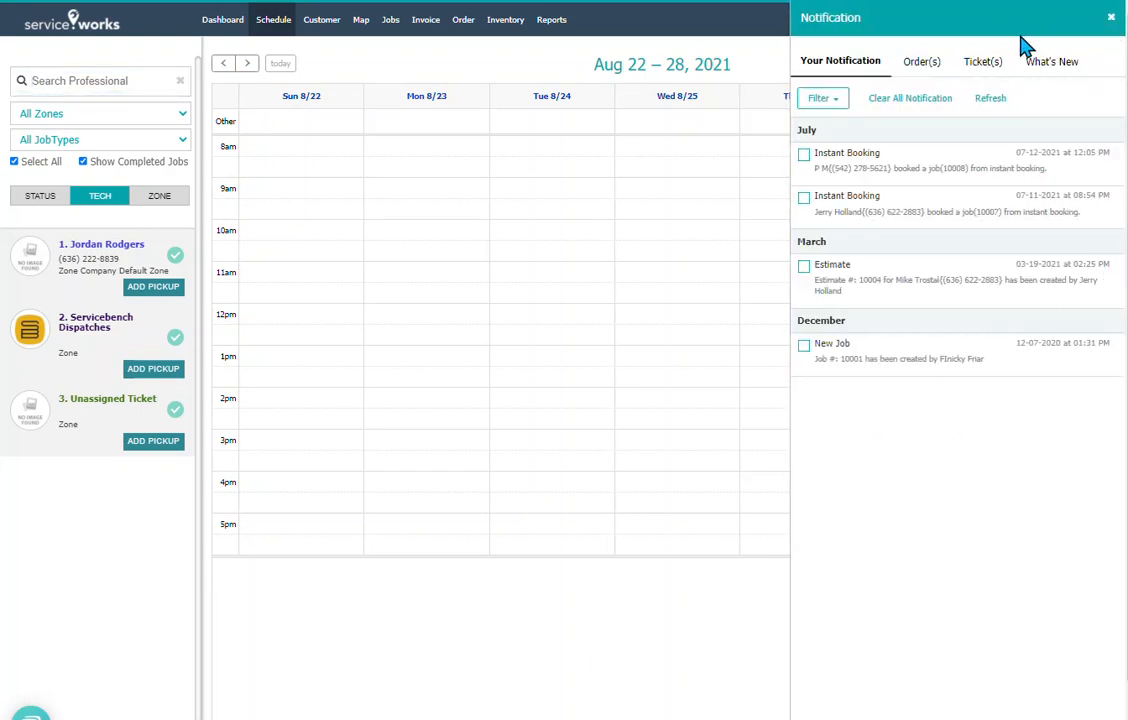
pyautogui.click(916, 62)
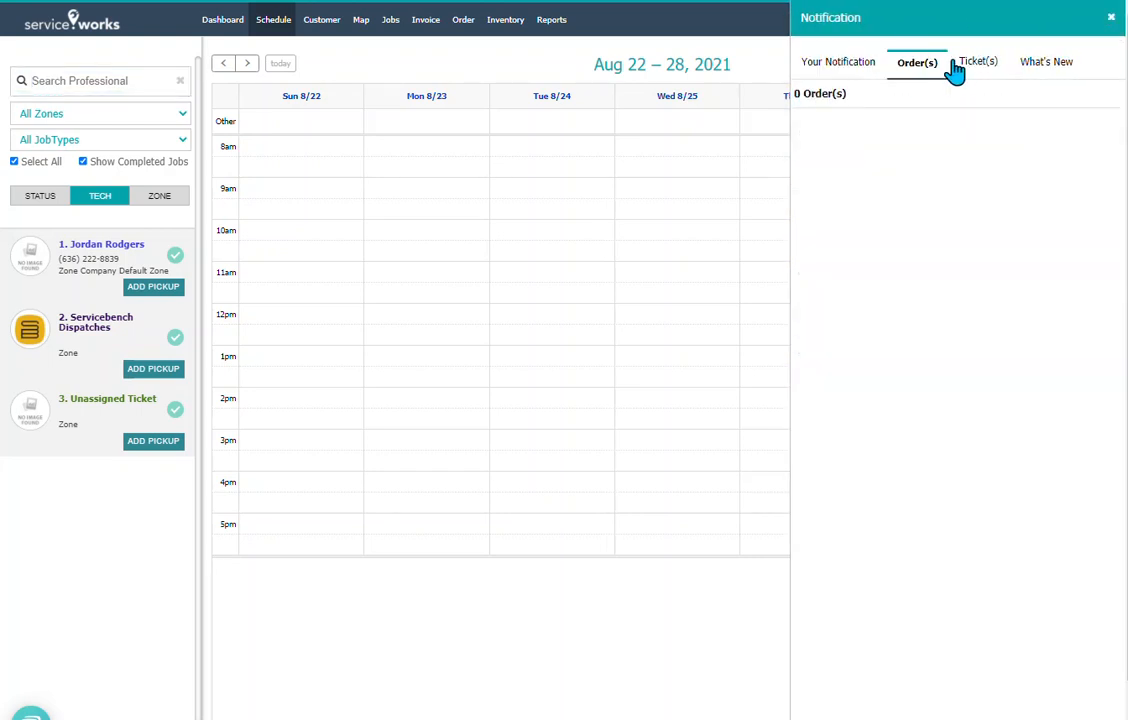
pyautogui.click(1046, 62)
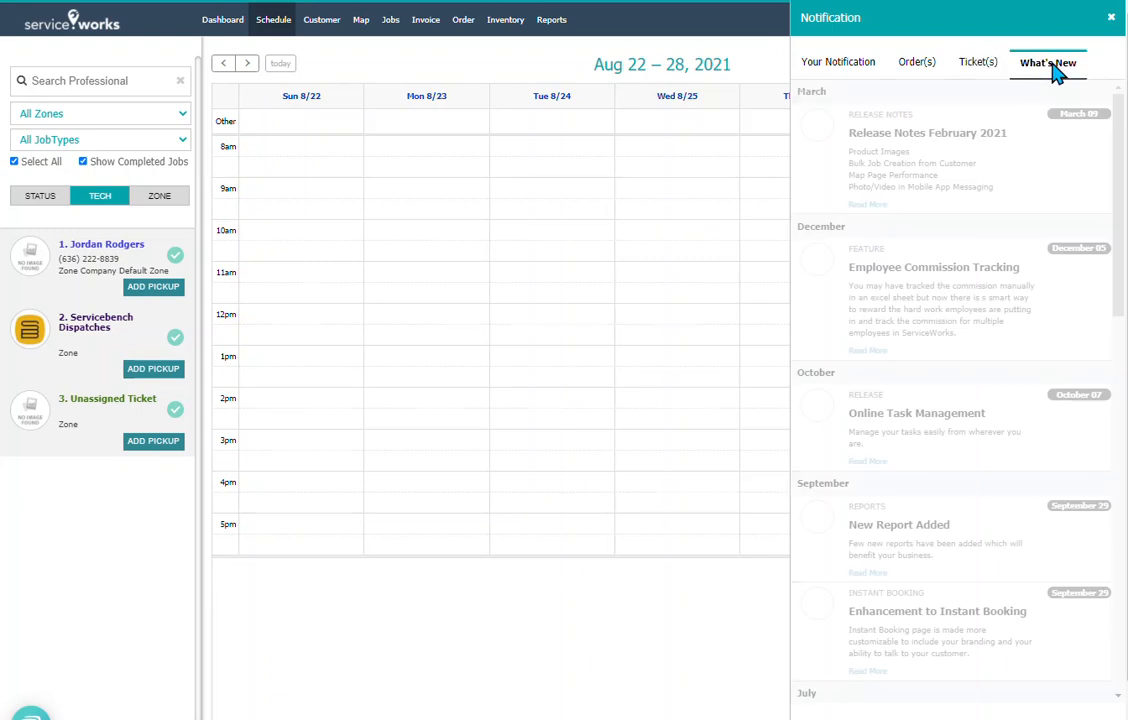
pyautogui.click(976, 62)
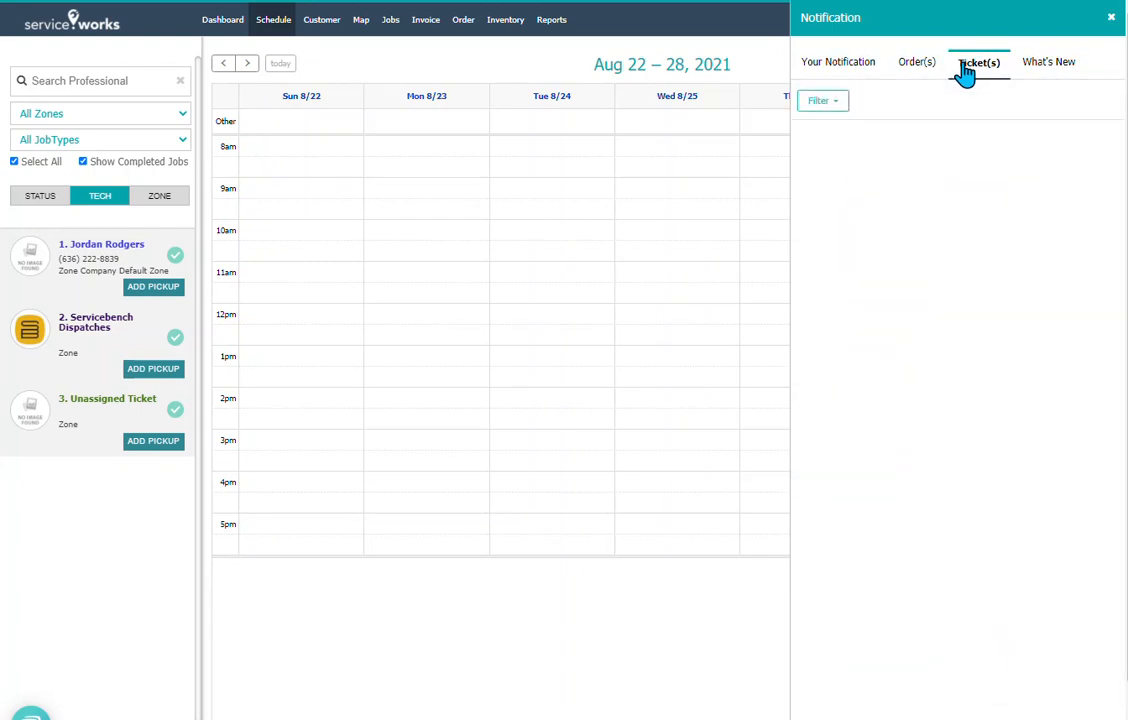
pyautogui.moveTo(920, 76)
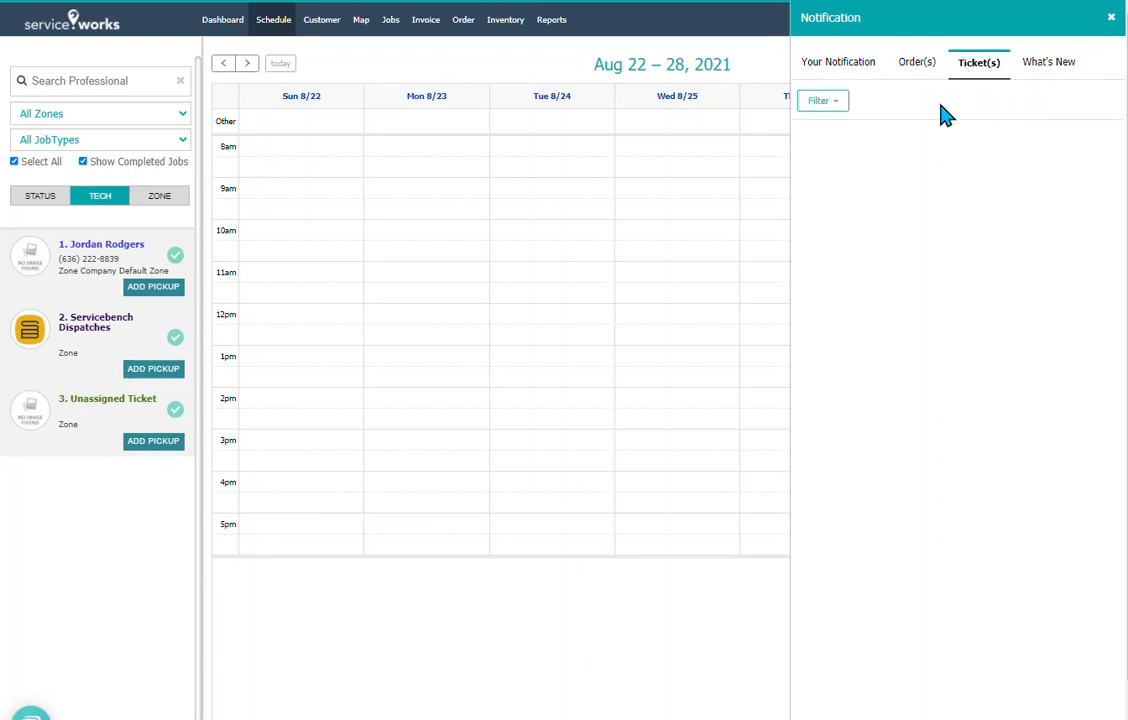
pyautogui.moveTo(948, 216)
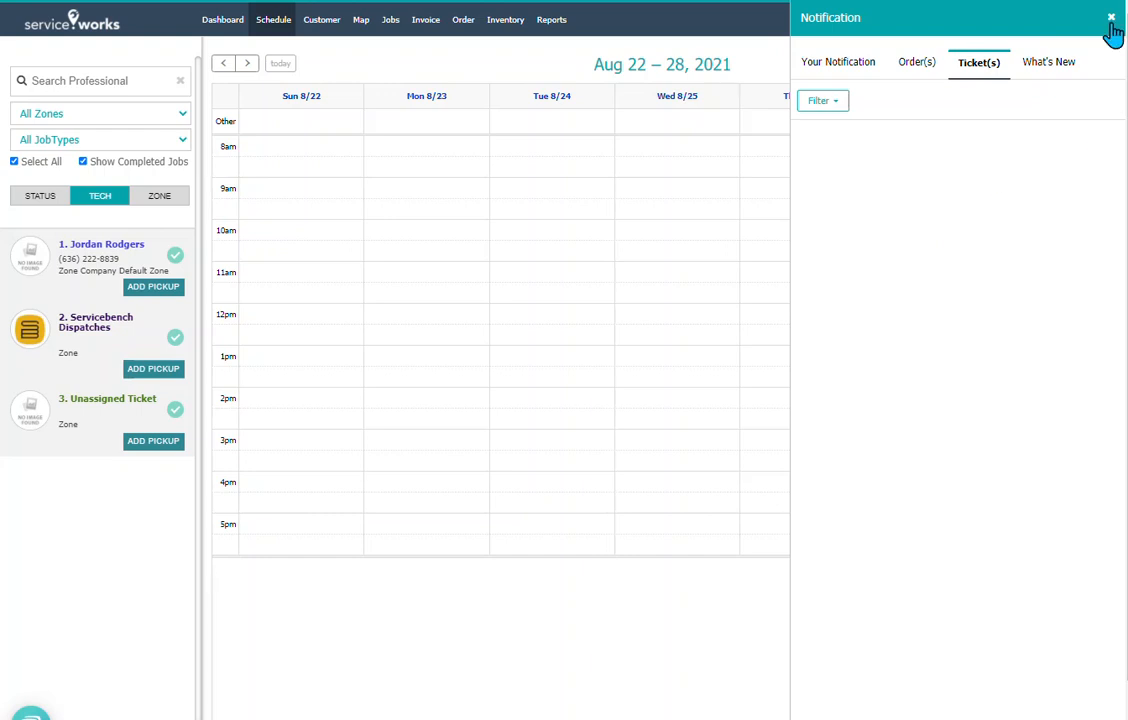
pyautogui.click(1110, 18)
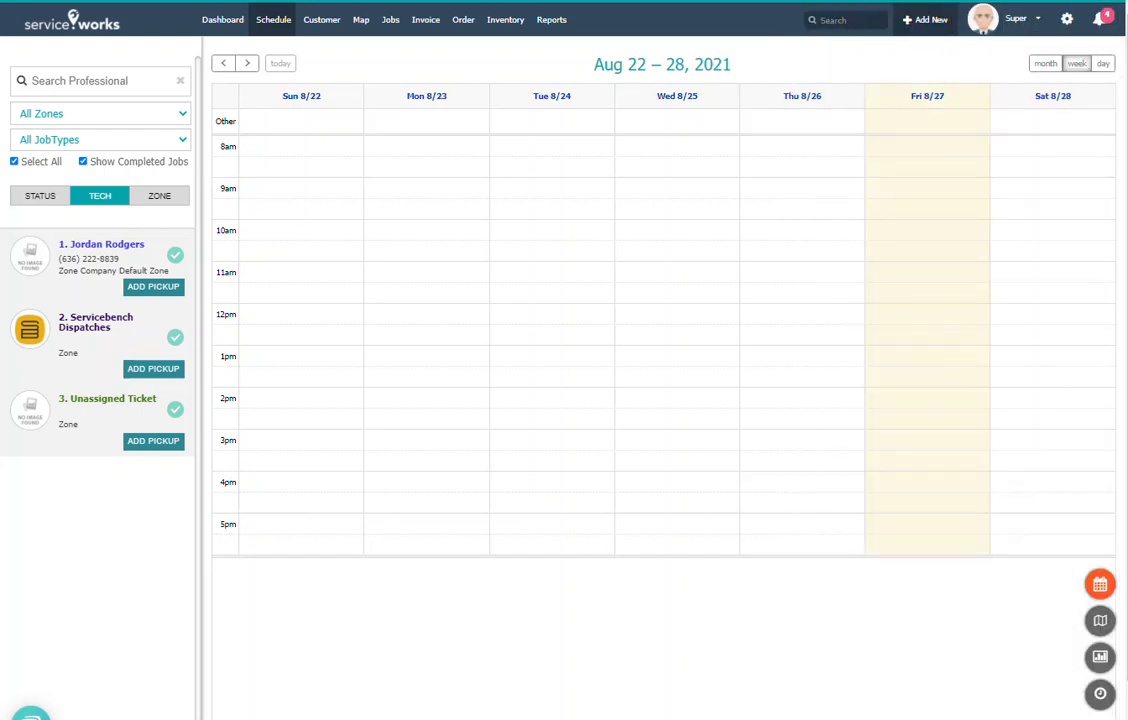